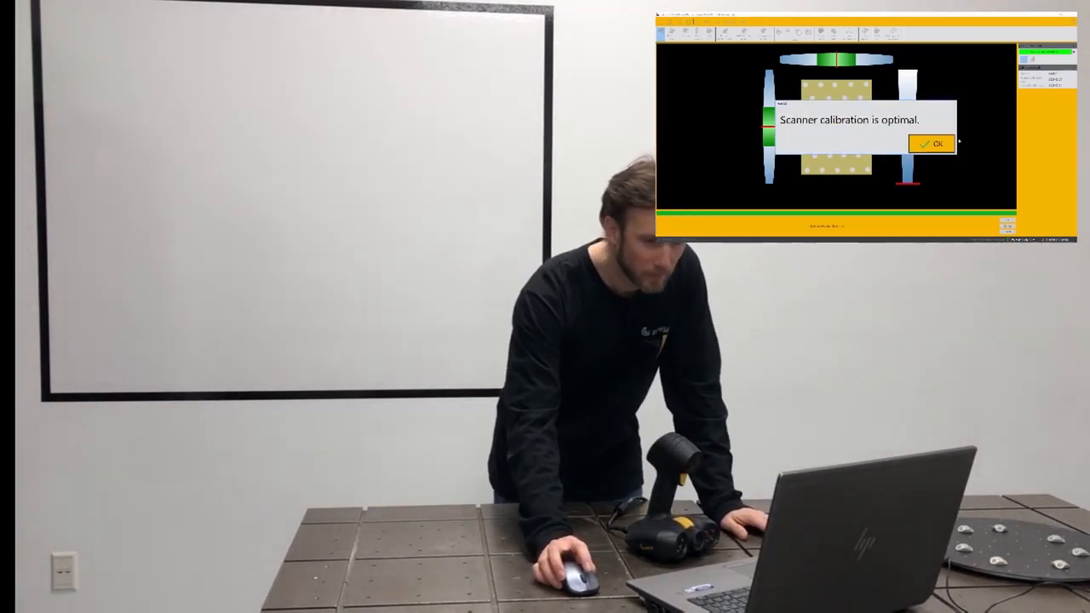
# Dismiss the 'Scanner calibration is optimal' confirmation with OK
pyautogui.click(932, 143)
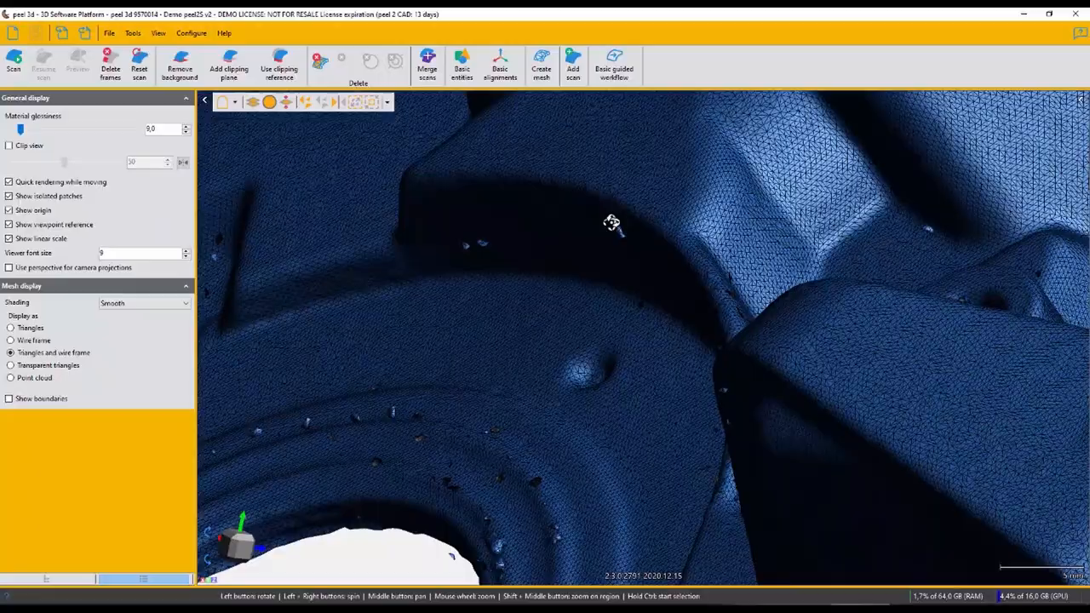
# Zoom out to the whole scanned housing and create a mesh from the scan
pyautogui.moveTo(611, 223); pyautogui.dragTo(630, 211)
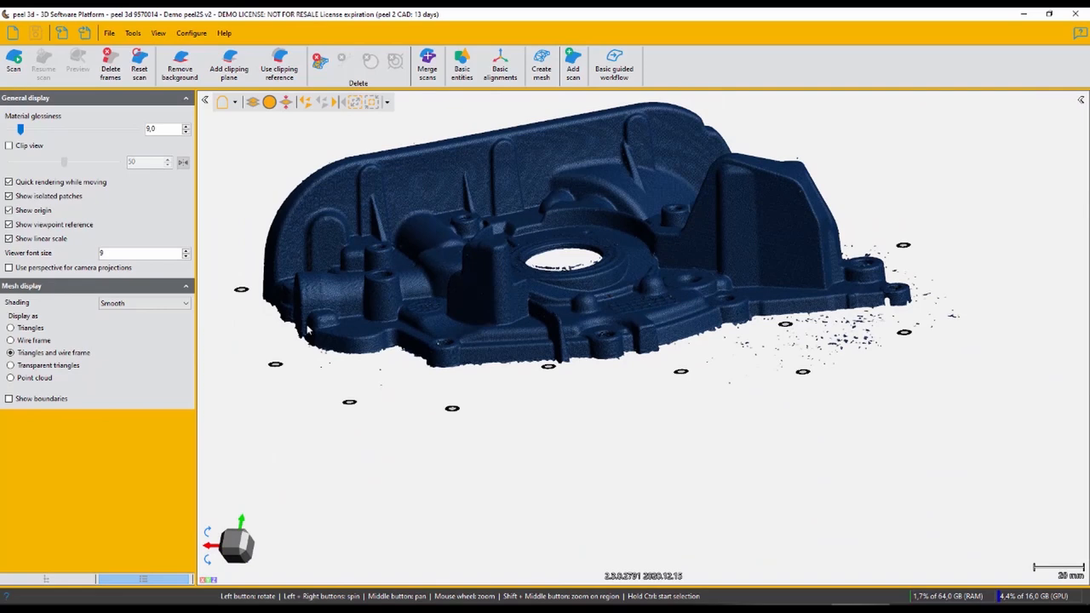
pyautogui.click(11, 327)
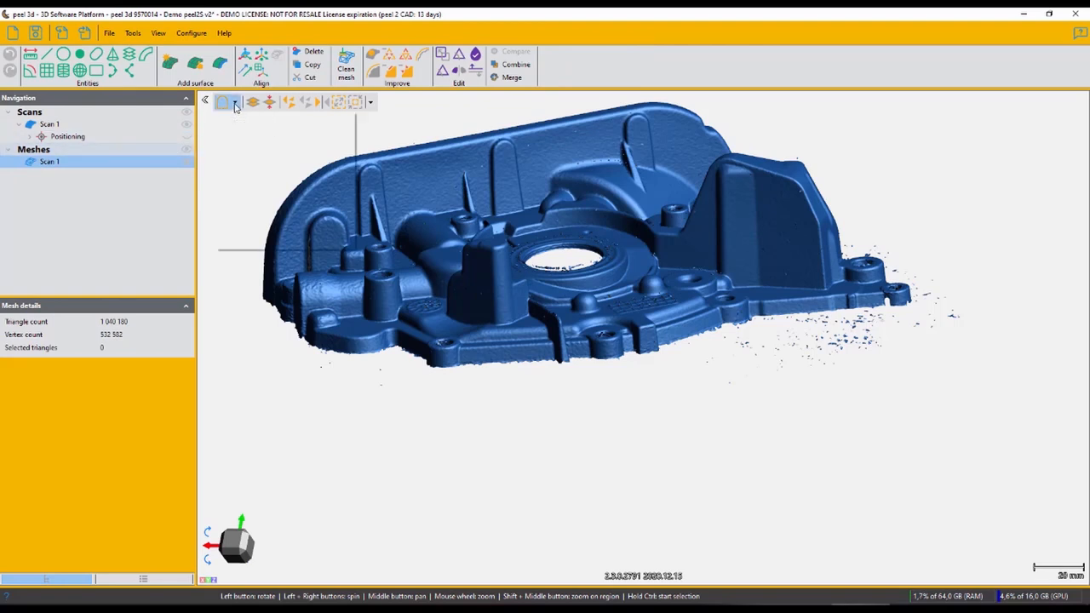
# Delete the stray floating scan points and start a plane entity on the cleaned housing
pyautogui.click(235, 102)
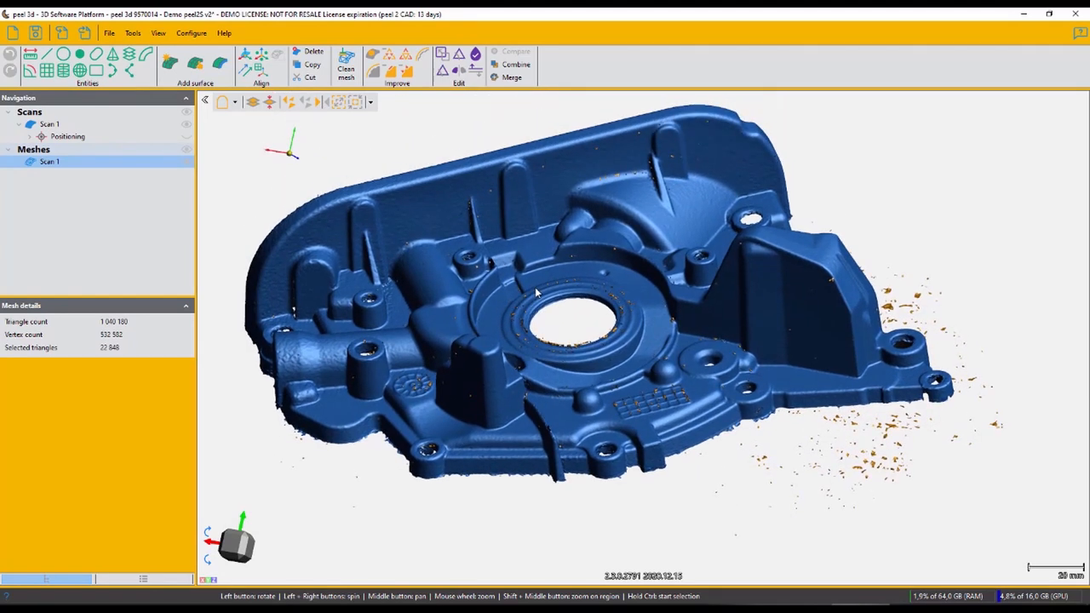
pyautogui.click(313, 51)
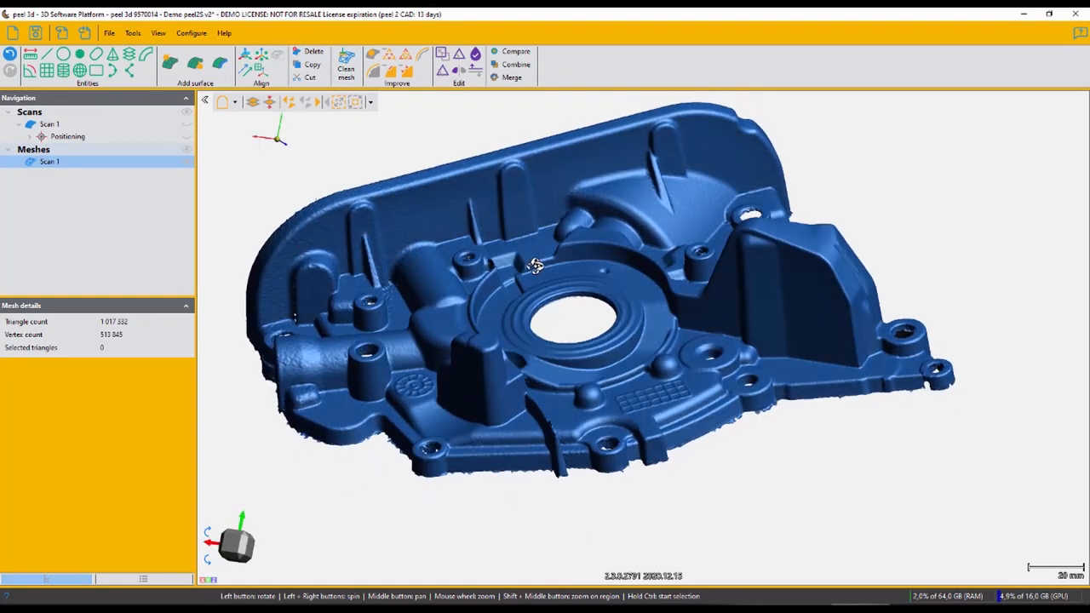
pyautogui.moveTo(537, 264); pyautogui.dragTo(537, 238)
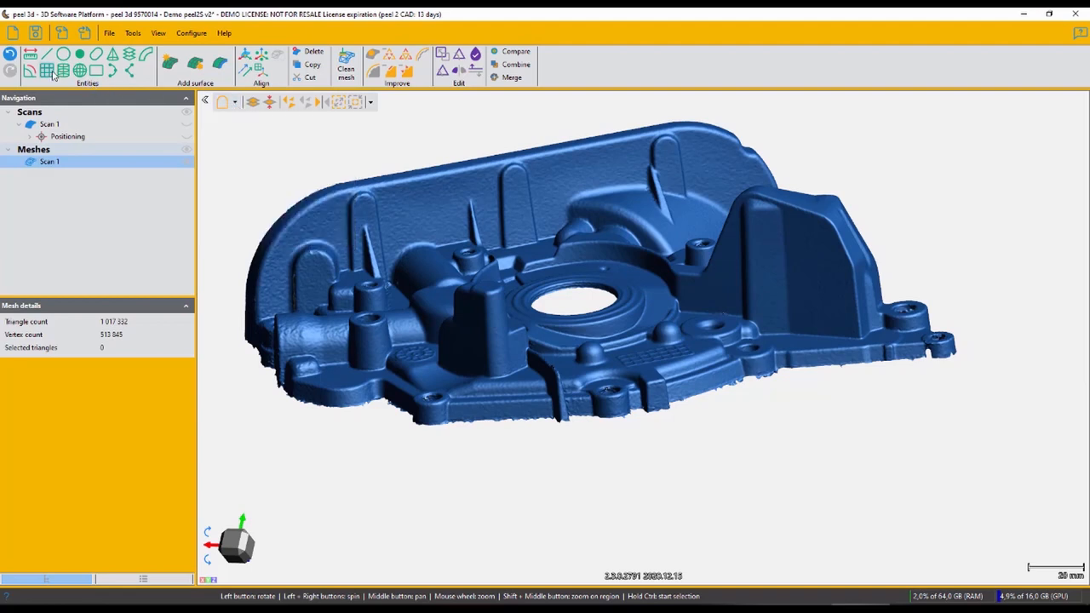
pyautogui.click(48, 71)
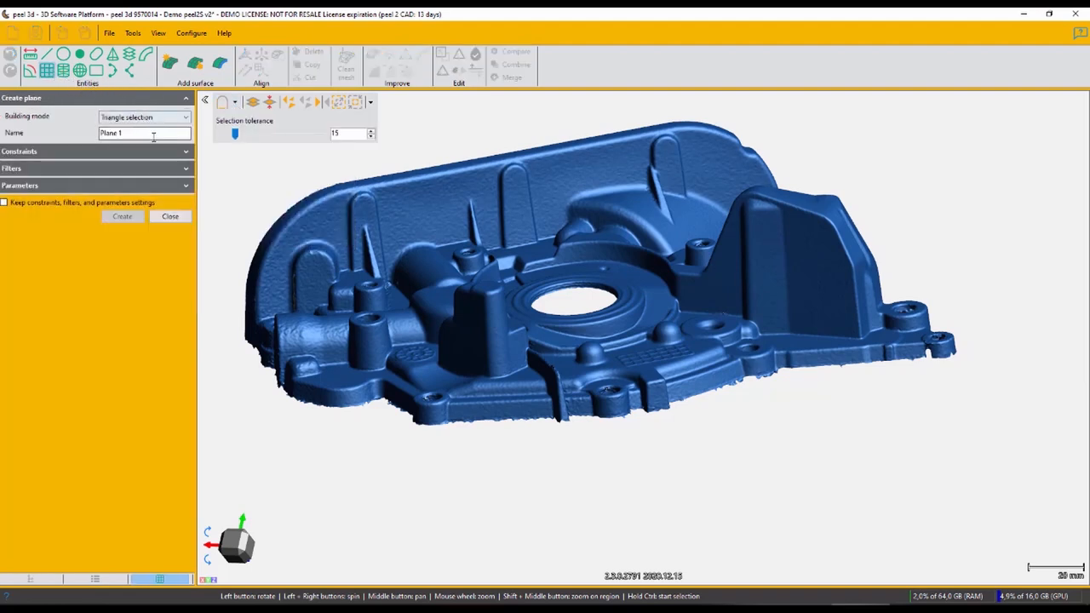
# Fit Plane 1 on the tall side wall and Plane 2 on the bore face
pyautogui.click(225, 102)
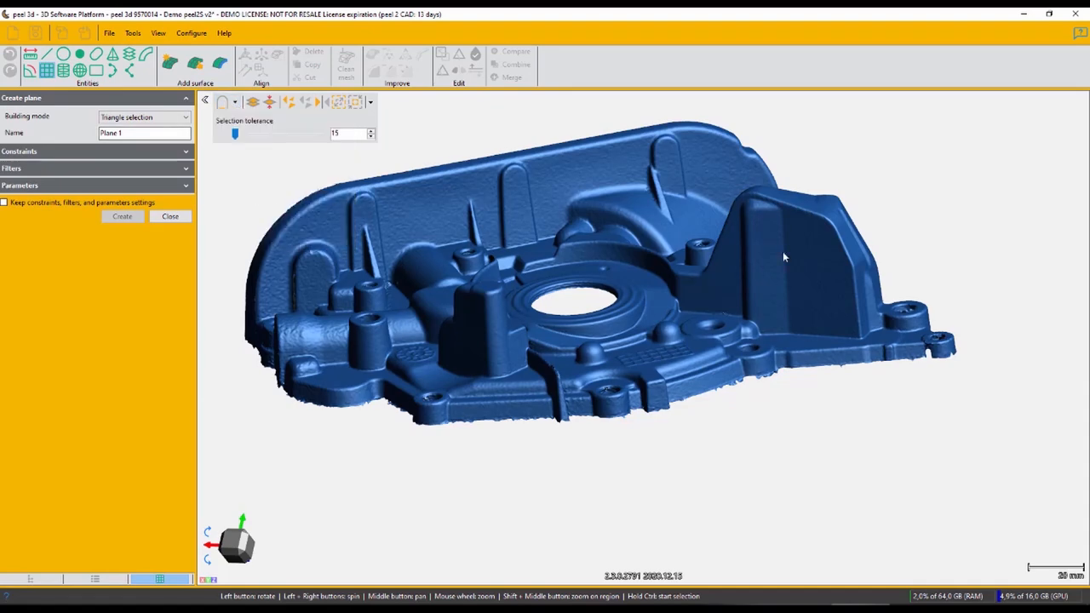
pyautogui.click(816, 269)
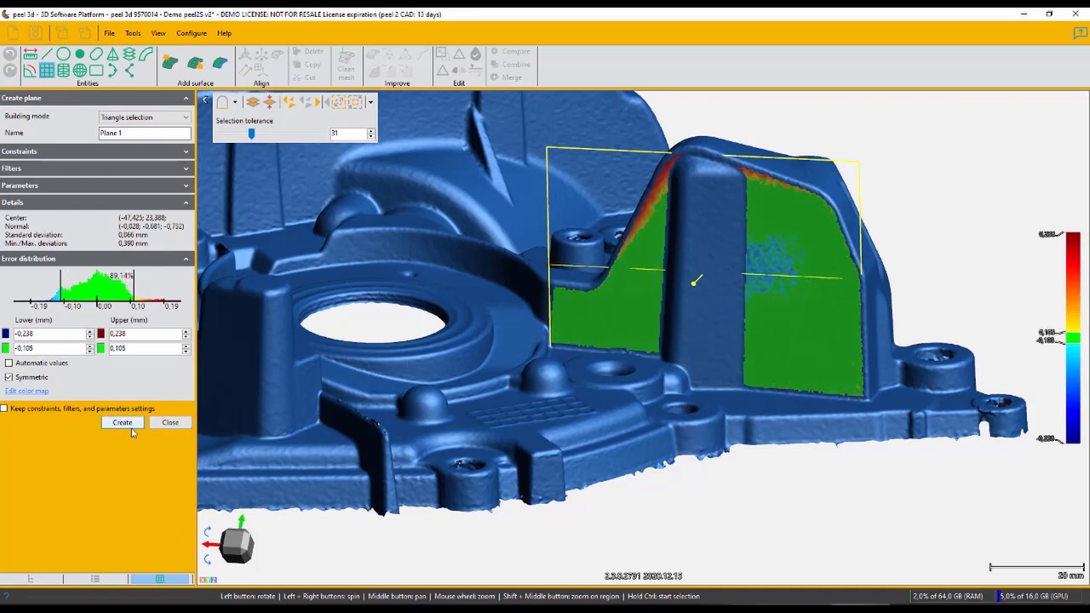
pyautogui.click(123, 422)
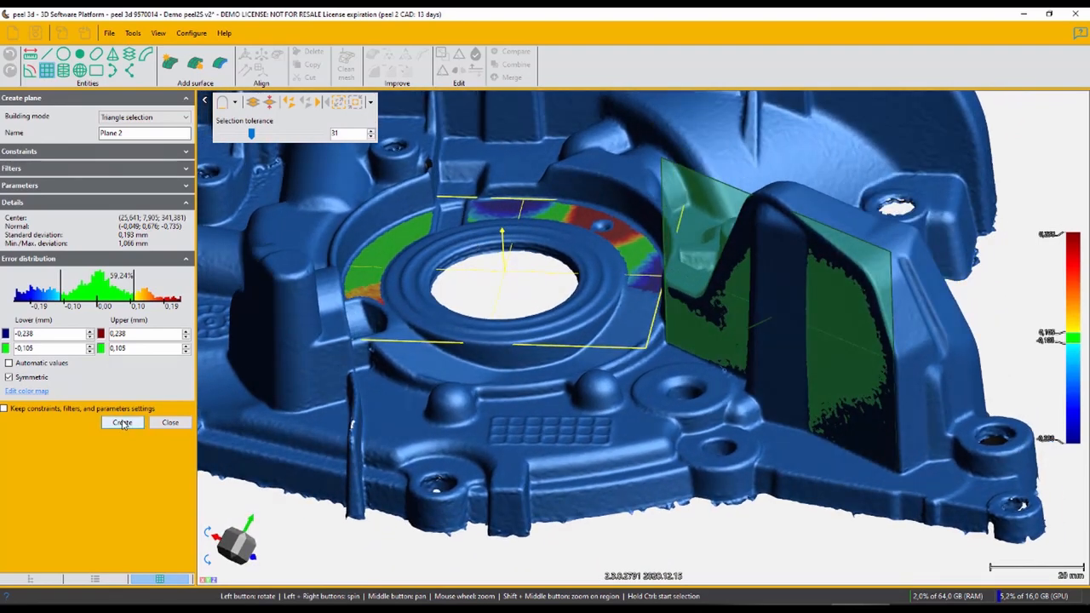
pyautogui.click(122, 422)
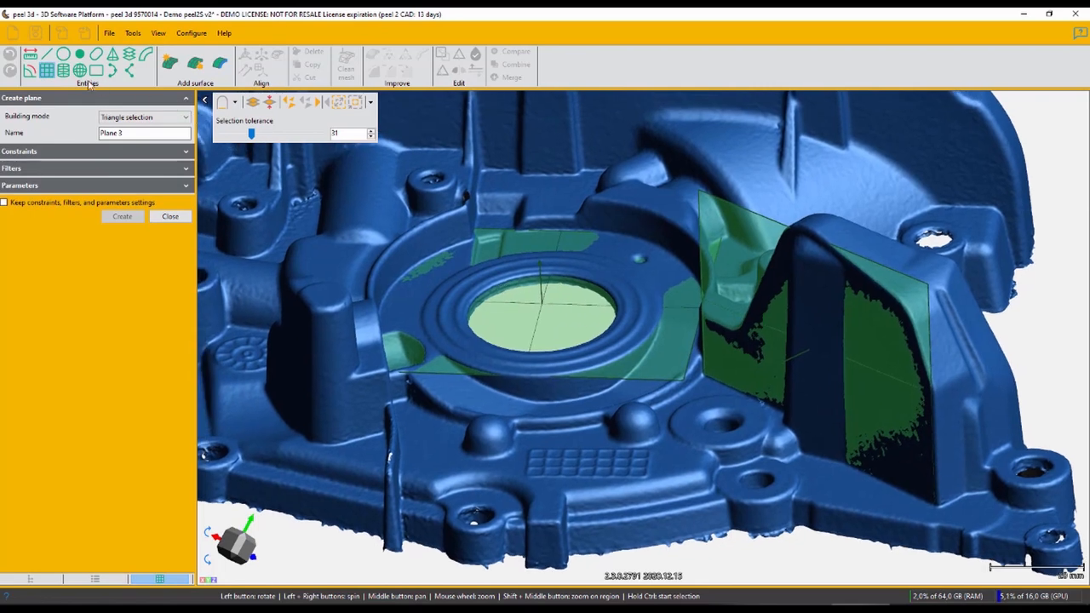
# Start a circle entity and outline the central bore with a drawn-outline triangle selection
pyautogui.click(63, 53)
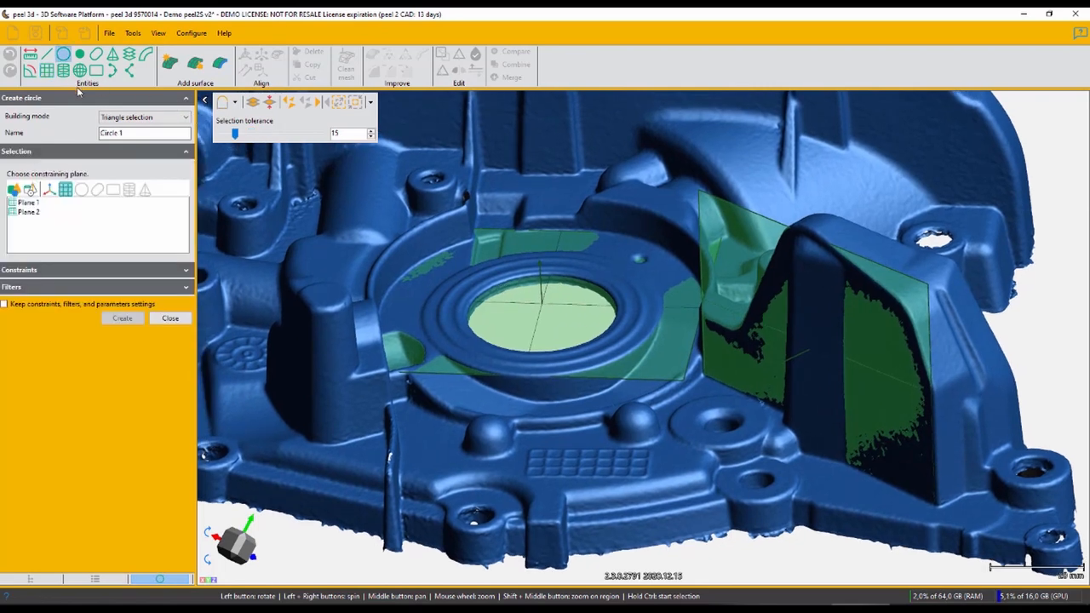
pyautogui.click(29, 212)
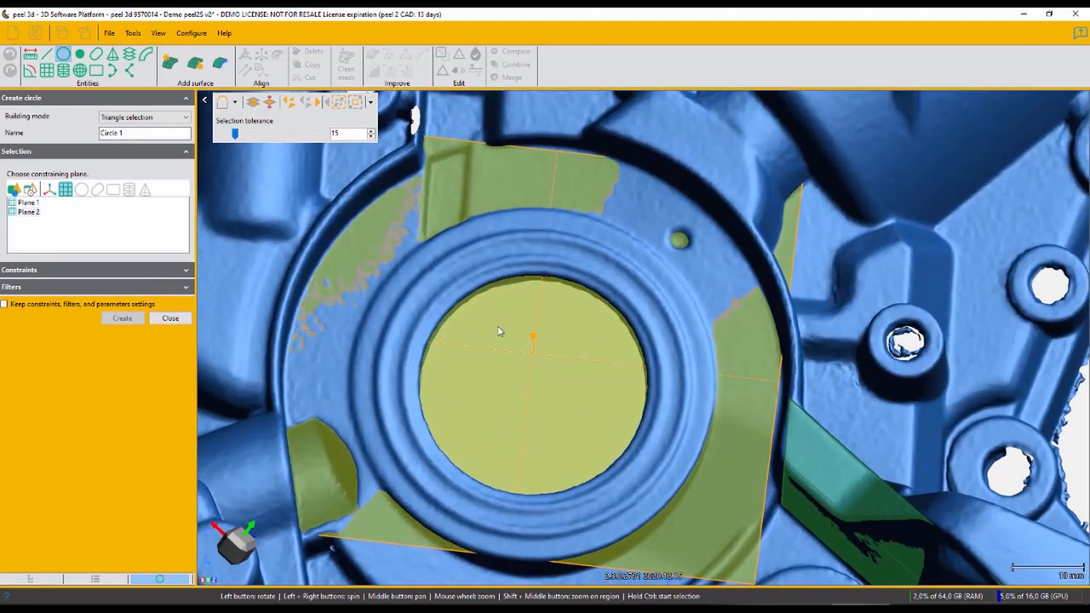
pyautogui.click(234, 102)
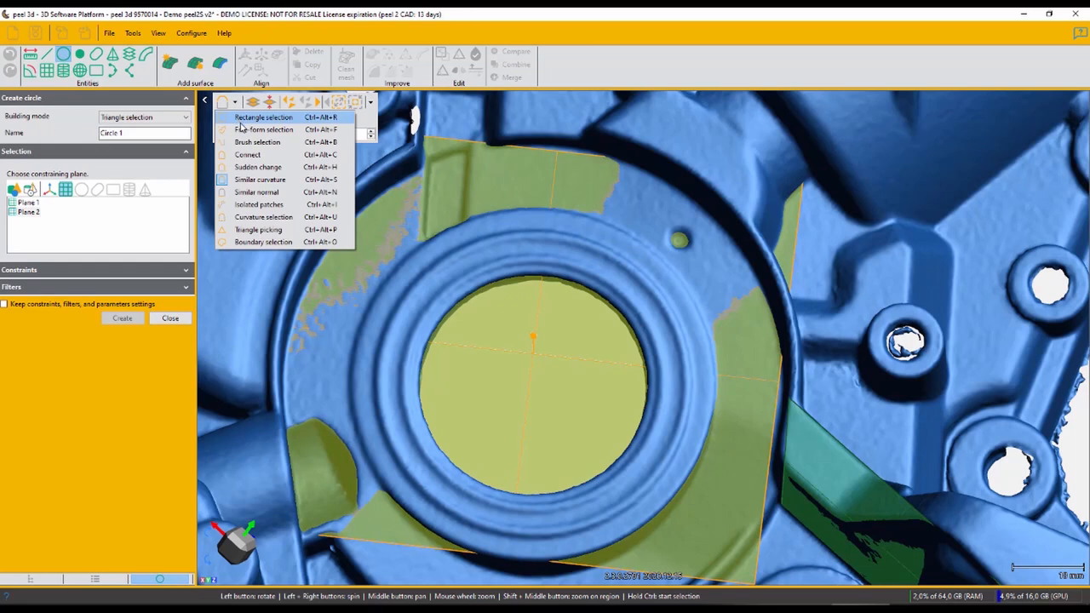
pyautogui.click(263, 130)
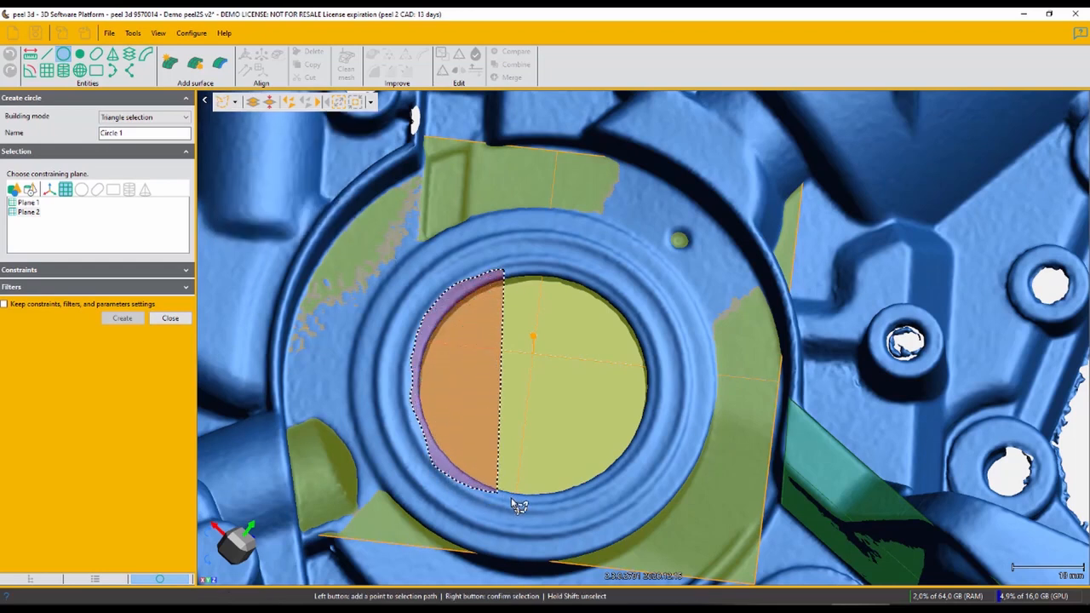
pyautogui.click(664, 332)
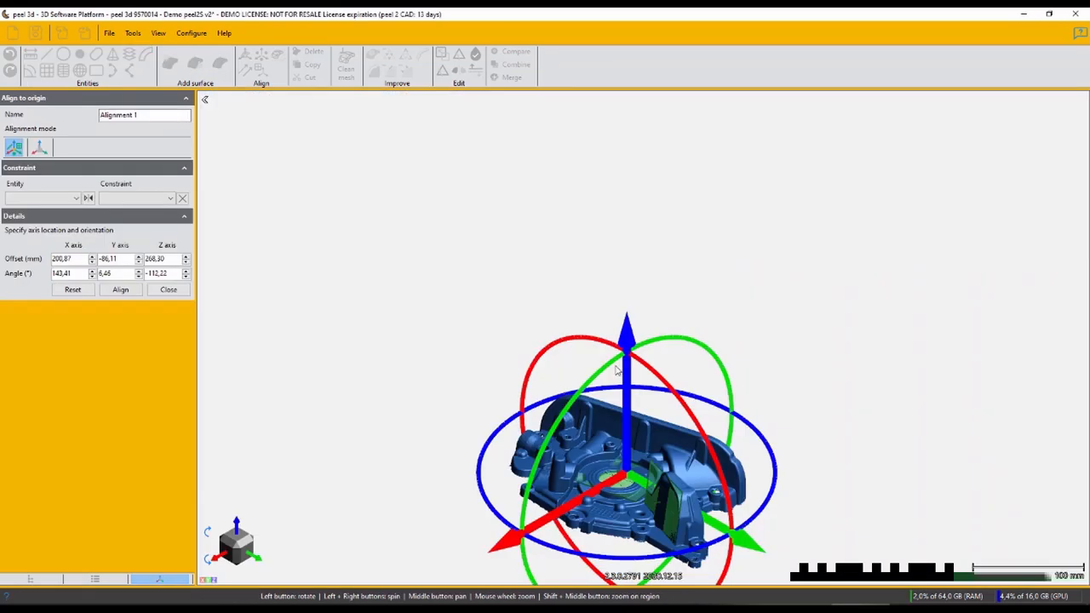
# Constrain Plane 1 to the XY plane and Plane 2 to the YZ plane for origin alignment
pyautogui.click(75, 197)
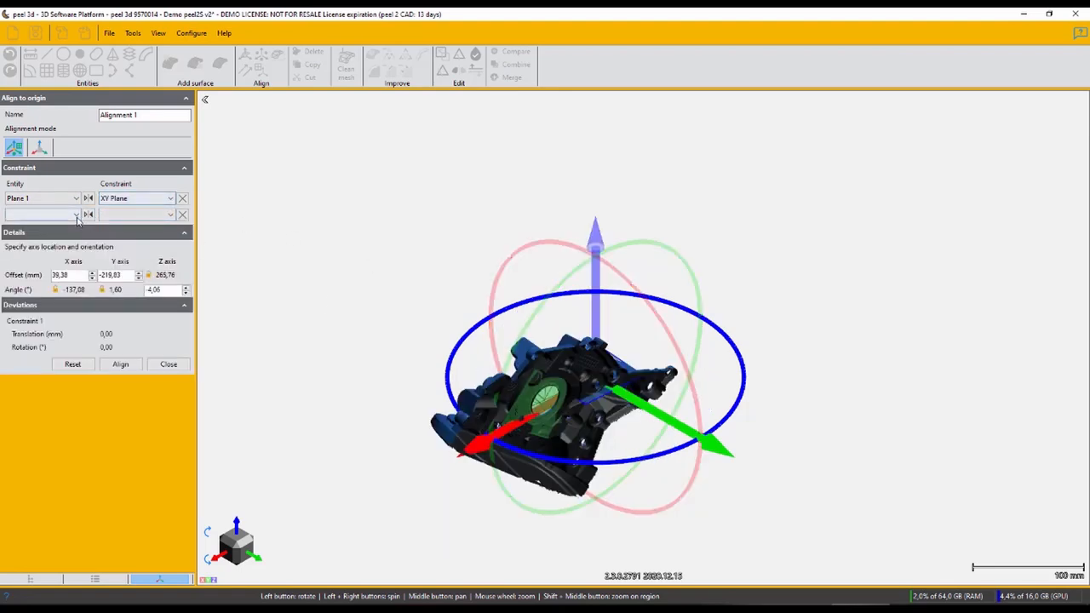
pyautogui.click(43, 215)
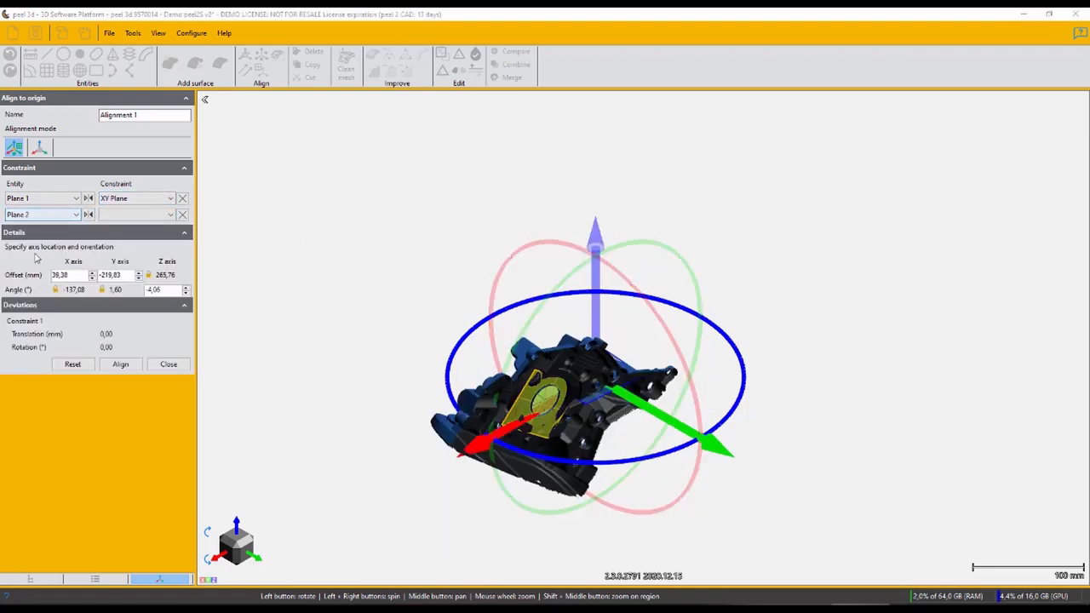
pyautogui.click(135, 215)
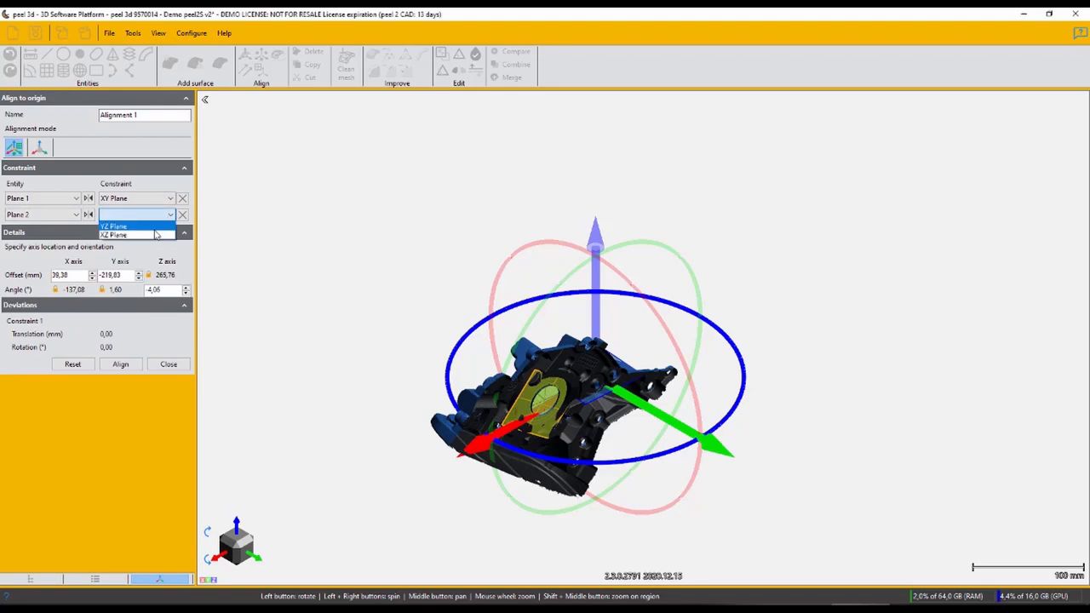
pyautogui.click(116, 225)
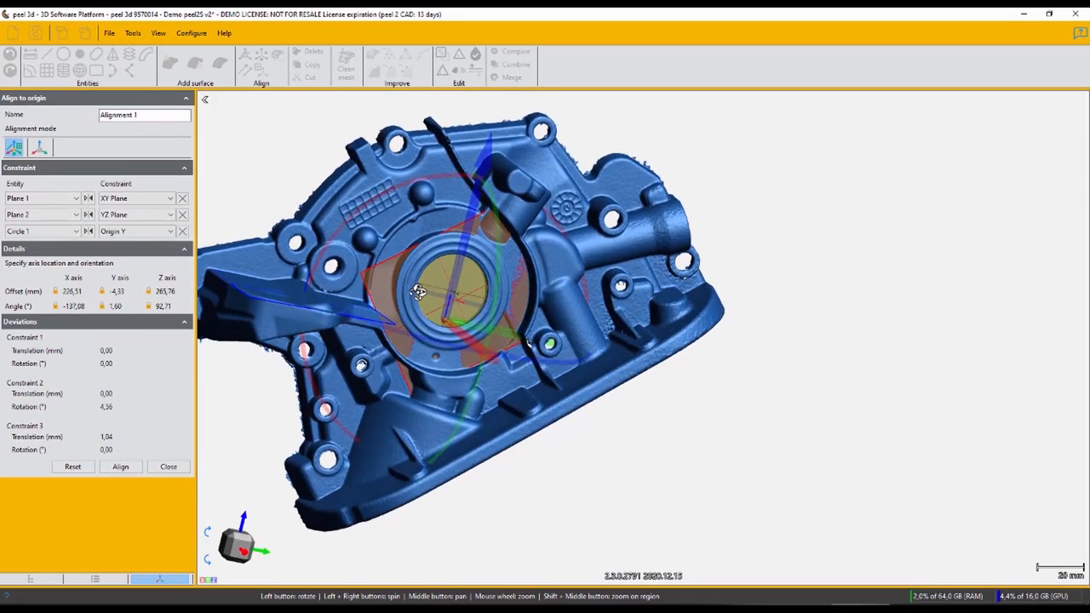
pyautogui.moveTo(417, 293); pyautogui.dragTo(473, 247)
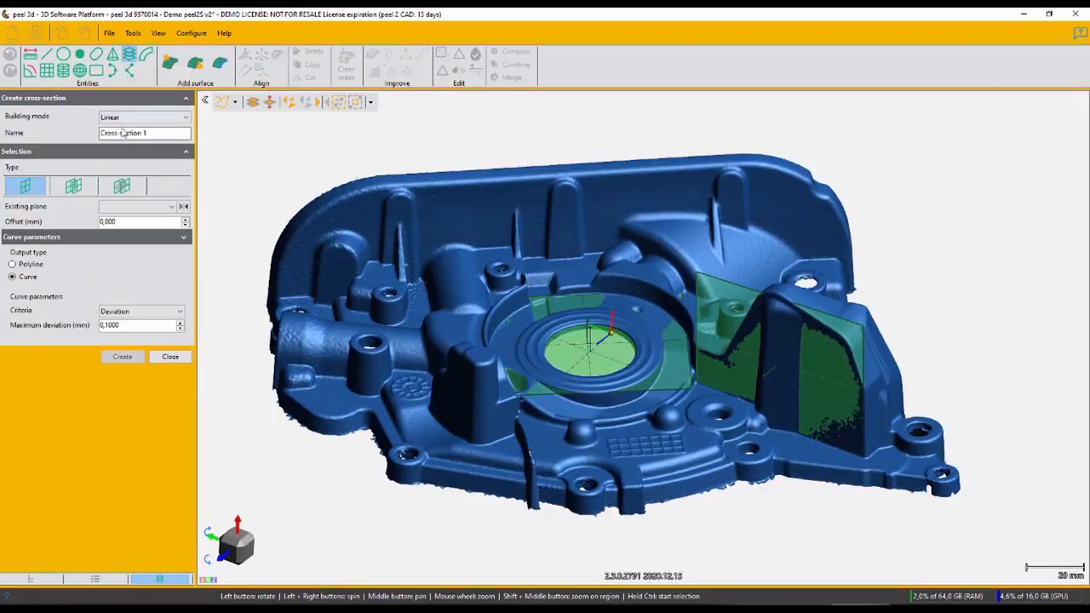
# Section the housing along Plane 1 with an adjusted offset and create the cross-section curves
pyautogui.click(170, 206)
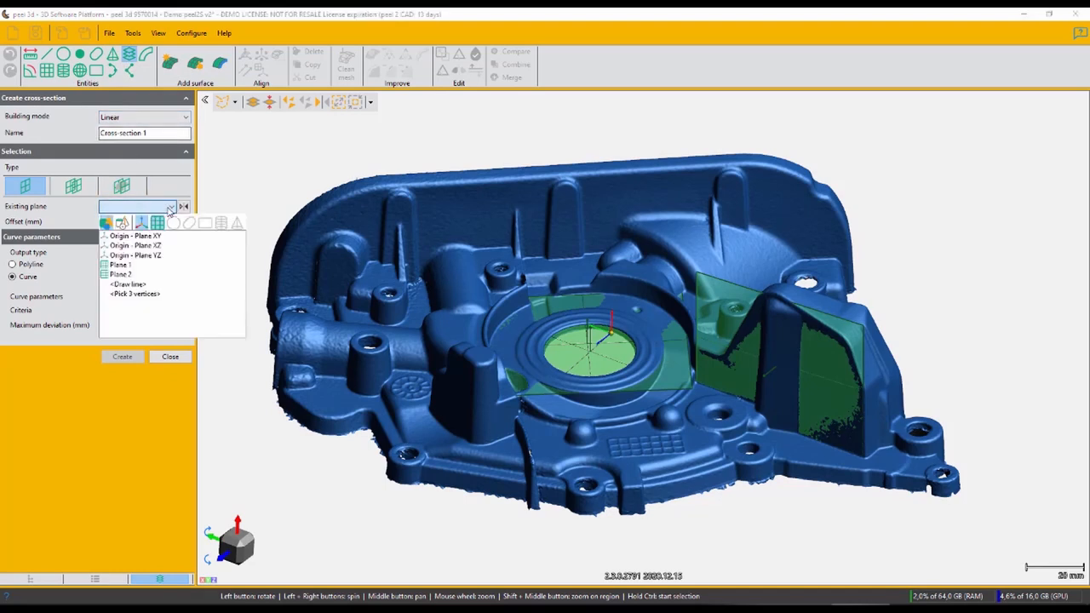
pyautogui.click(119, 264)
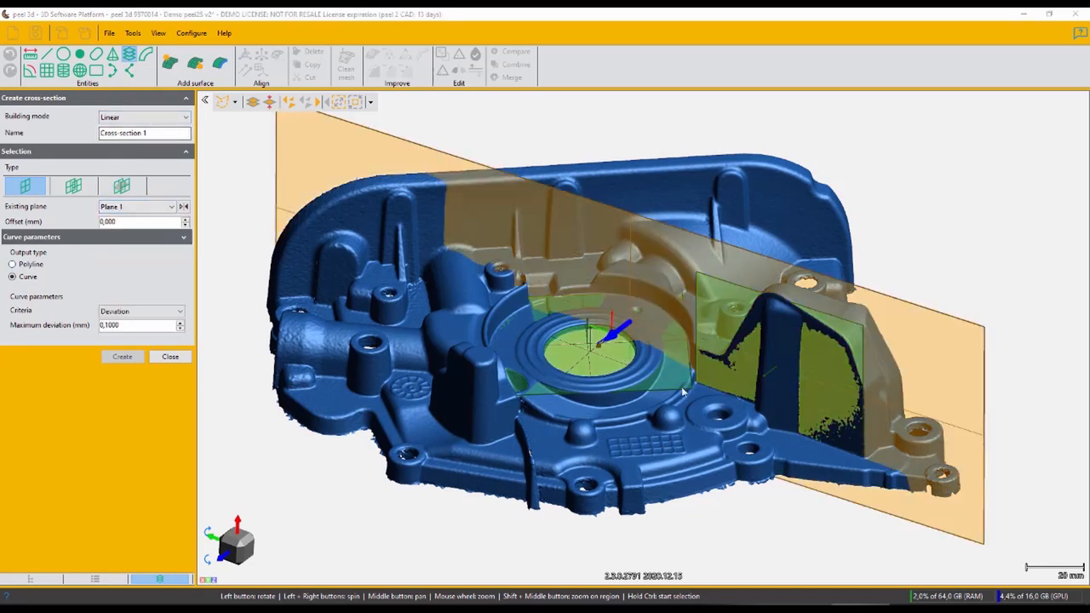
pyautogui.click(123, 355)
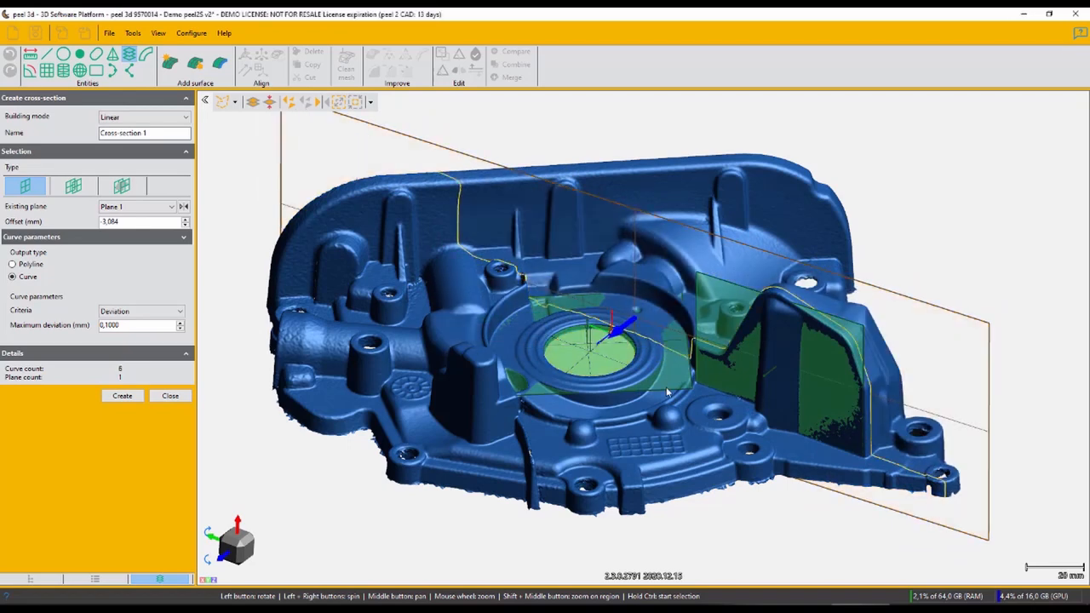
pyautogui.scroll(-3)
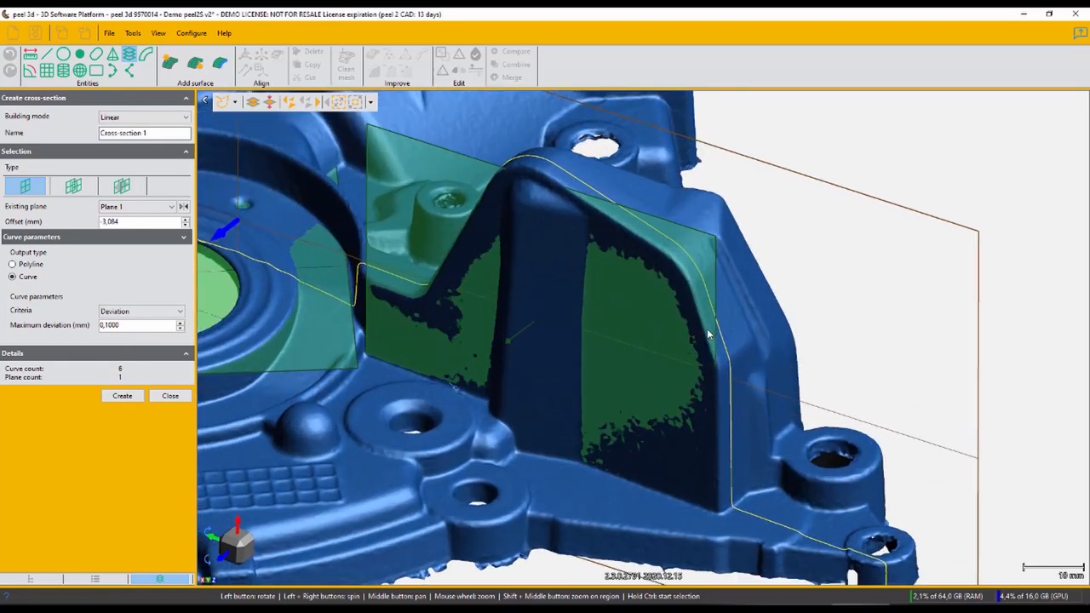
pyautogui.click(171, 395)
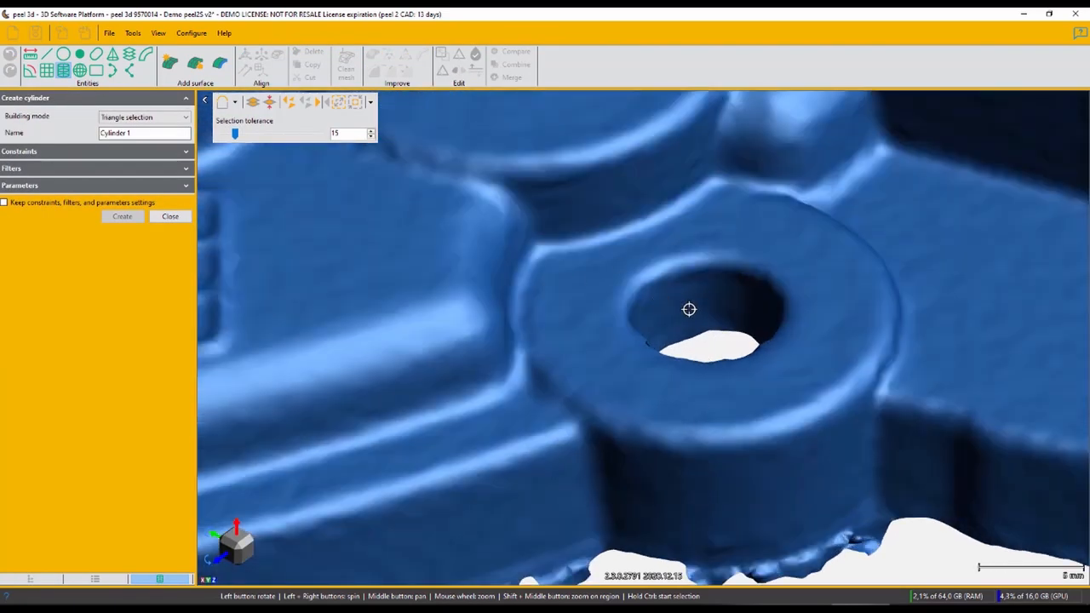
# Fit Cylinder 1 to the bolt hole wall of the round boss
pyautogui.click(122, 215)
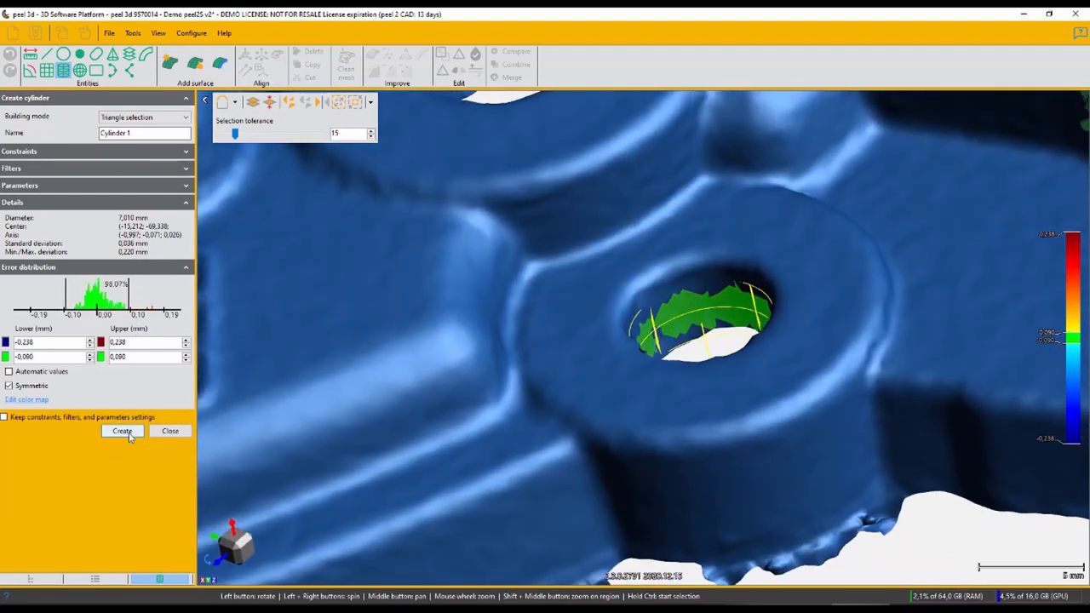
pyautogui.click(123, 431)
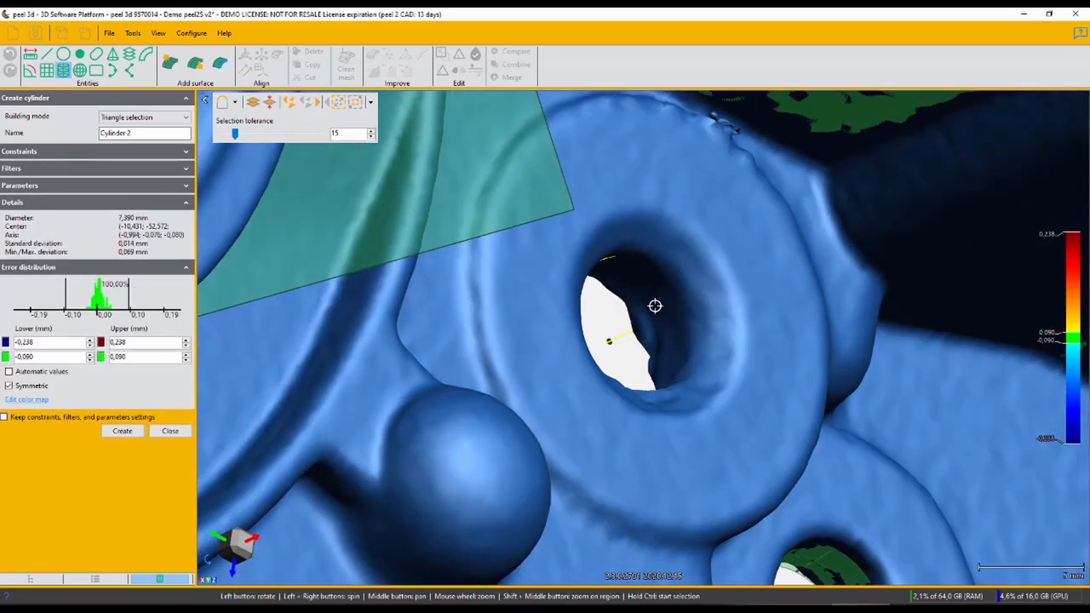
pyautogui.moveTo(234, 133); pyautogui.dragTo(279, 133)
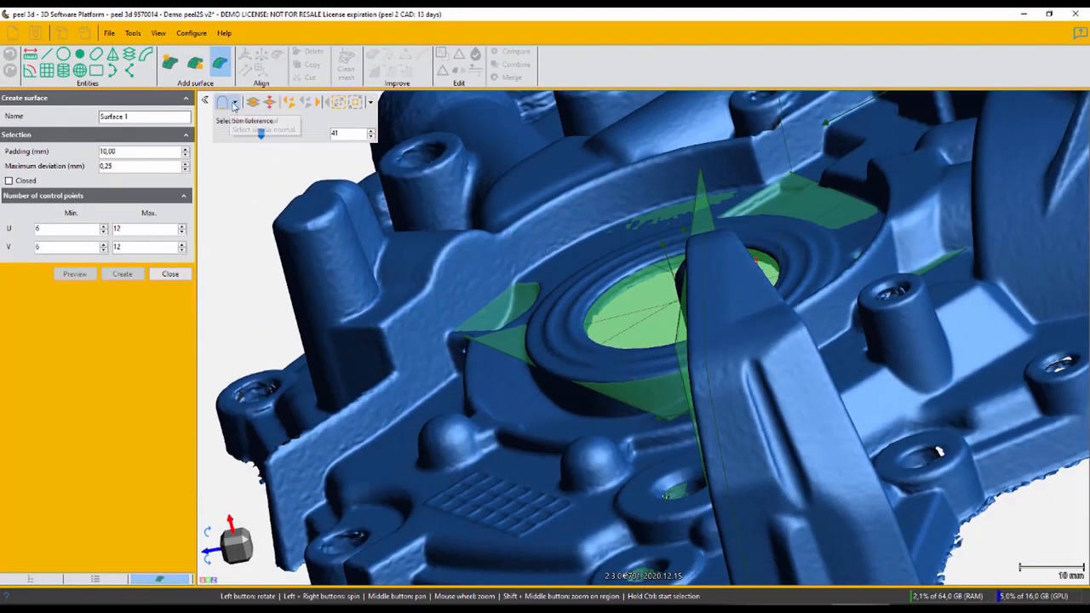
# Create silhouette cross-section curves of the housing on Plane 2 after checking them from an angle
pyautogui.click(223, 102)
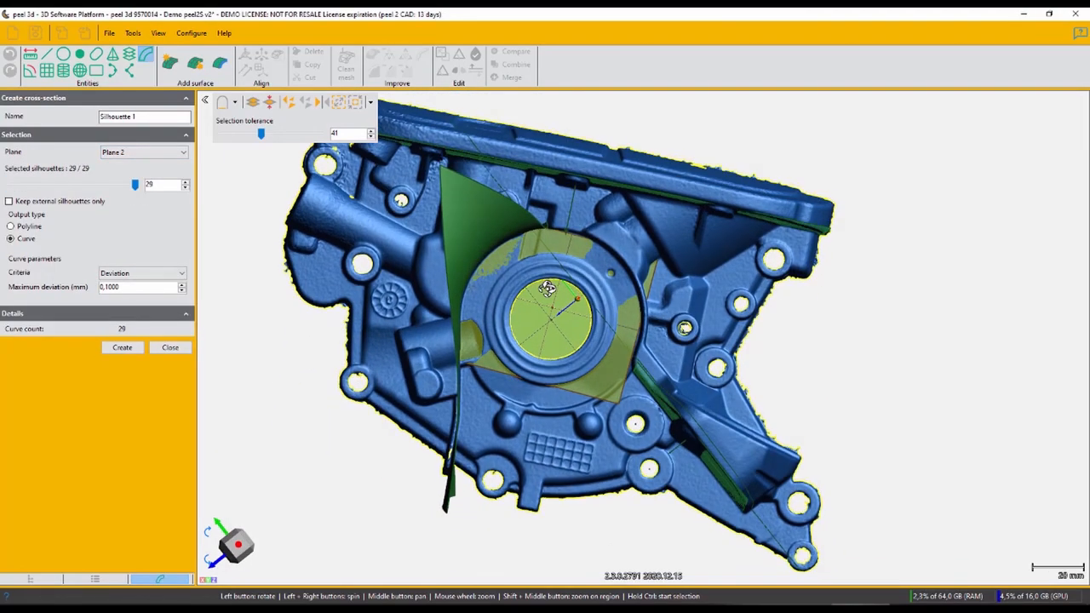
pyautogui.moveTo(545, 323); pyautogui.dragTo(484, 248)
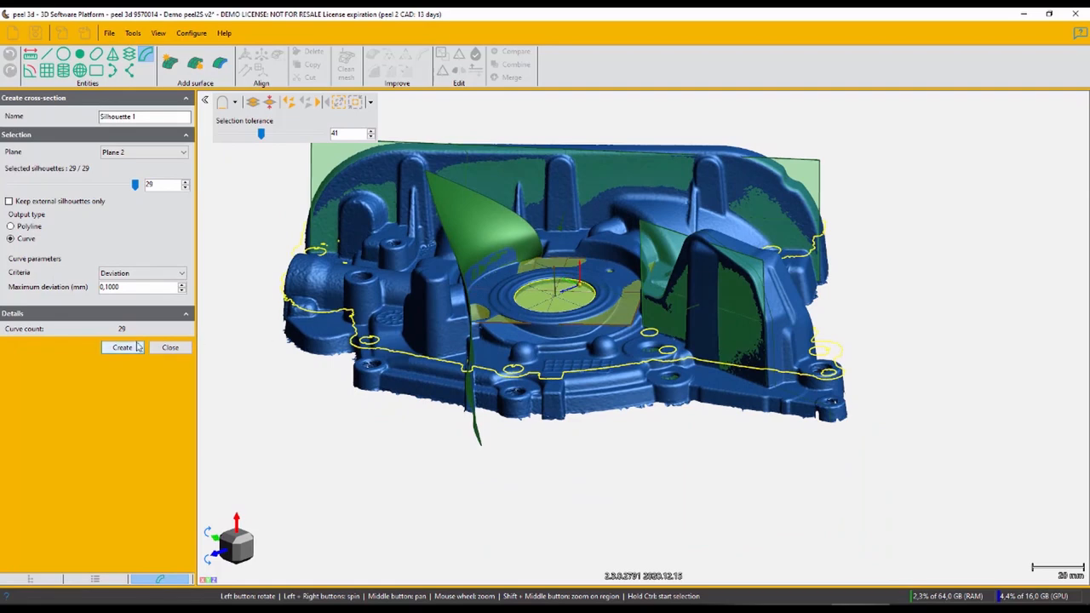
pyautogui.click(123, 347)
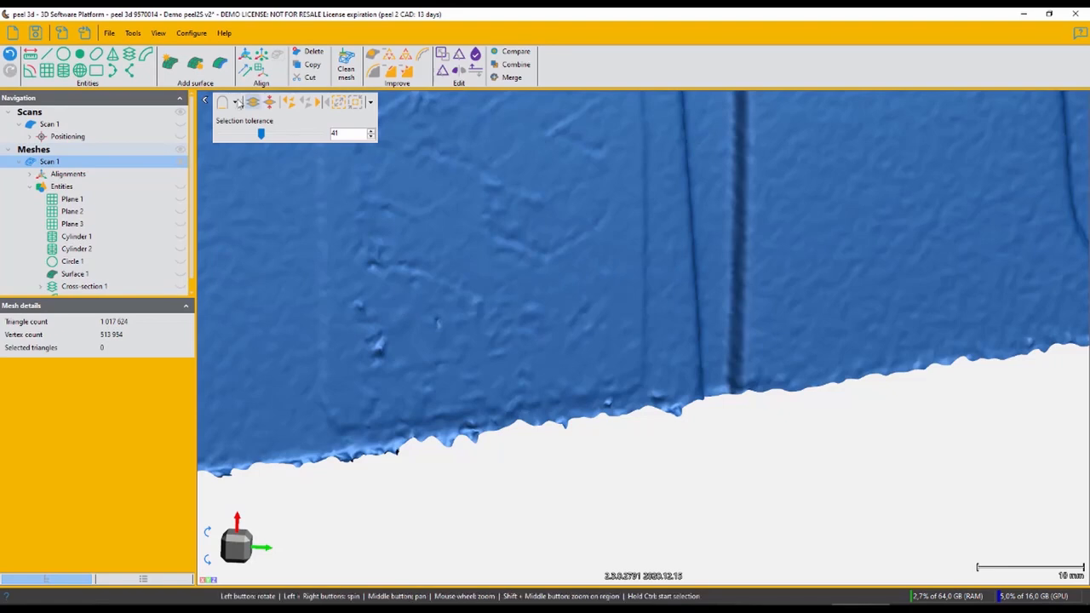
pyautogui.click(375, 332)
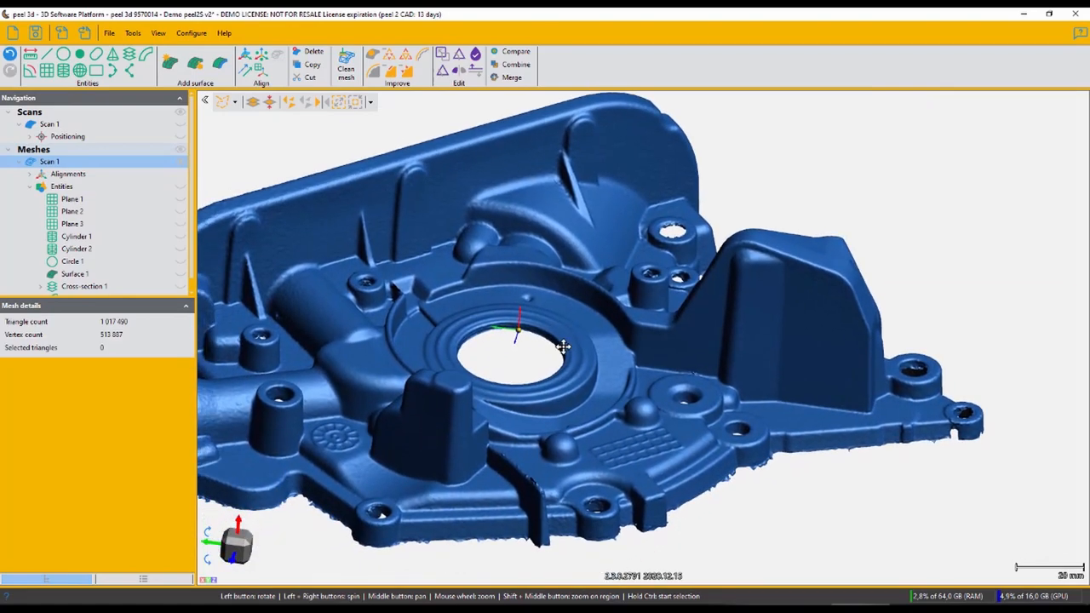
pyautogui.moveTo(561, 349); pyautogui.dragTo(571, 400)
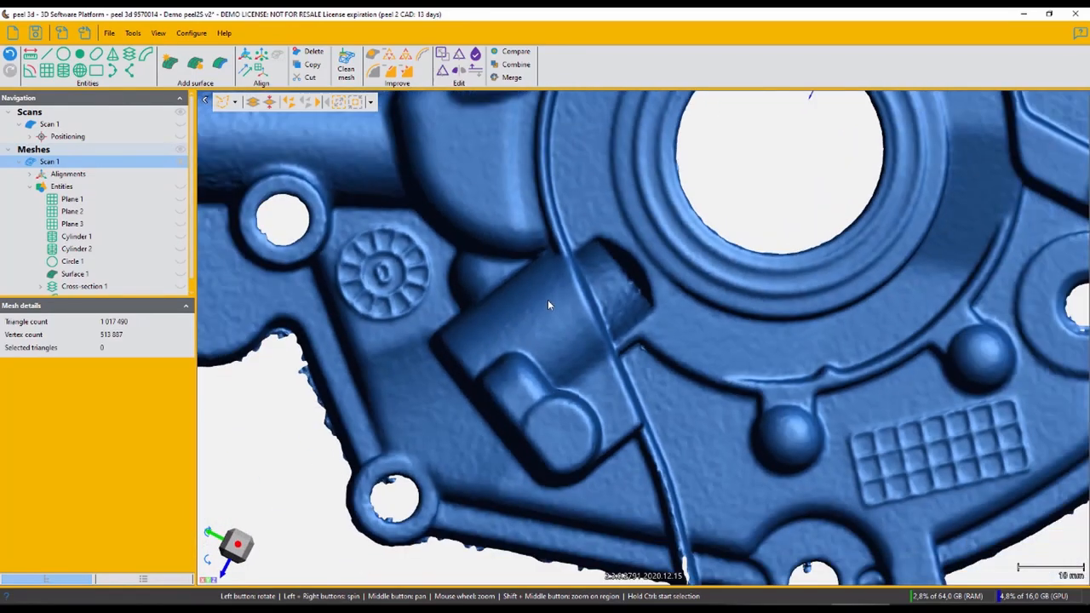
# Duplicate the scan mesh and remove the housing around the rectangular boss on the copy
pyautogui.rightClick(48, 162)
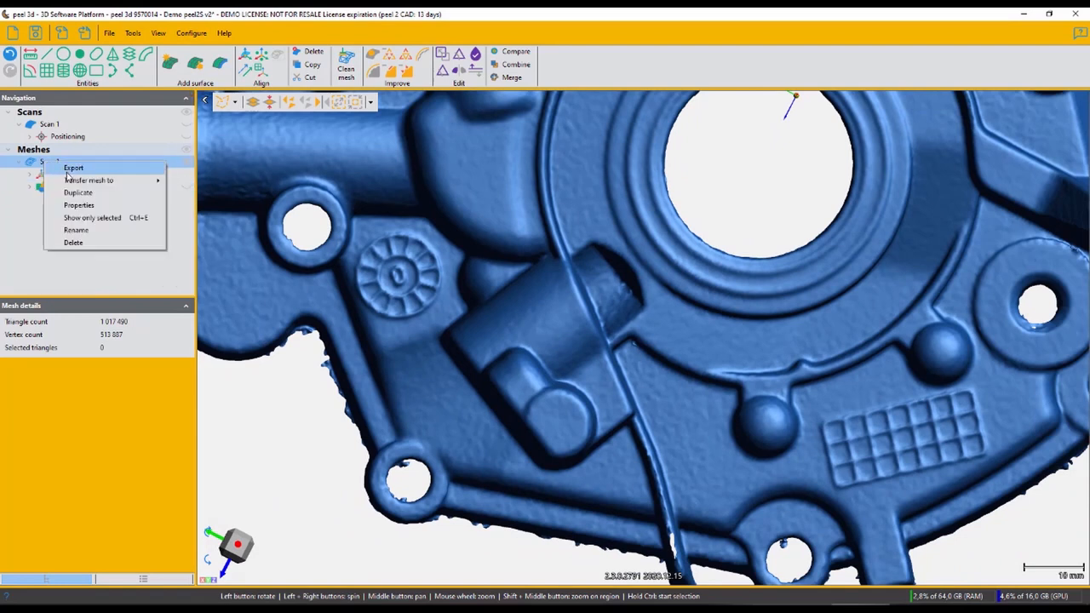
pyautogui.click(79, 193)
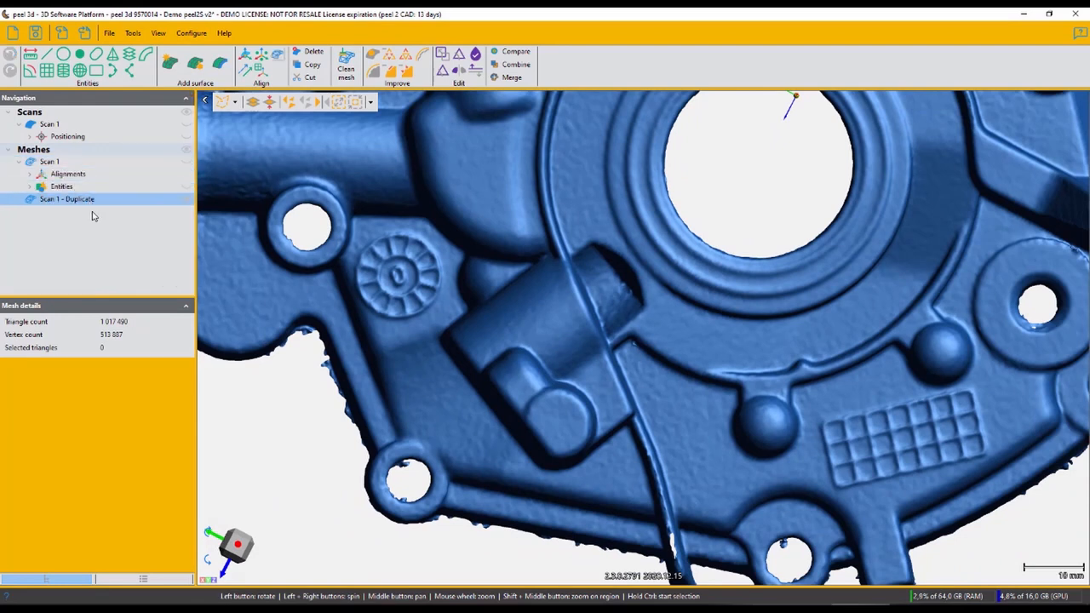
pyautogui.click(227, 102)
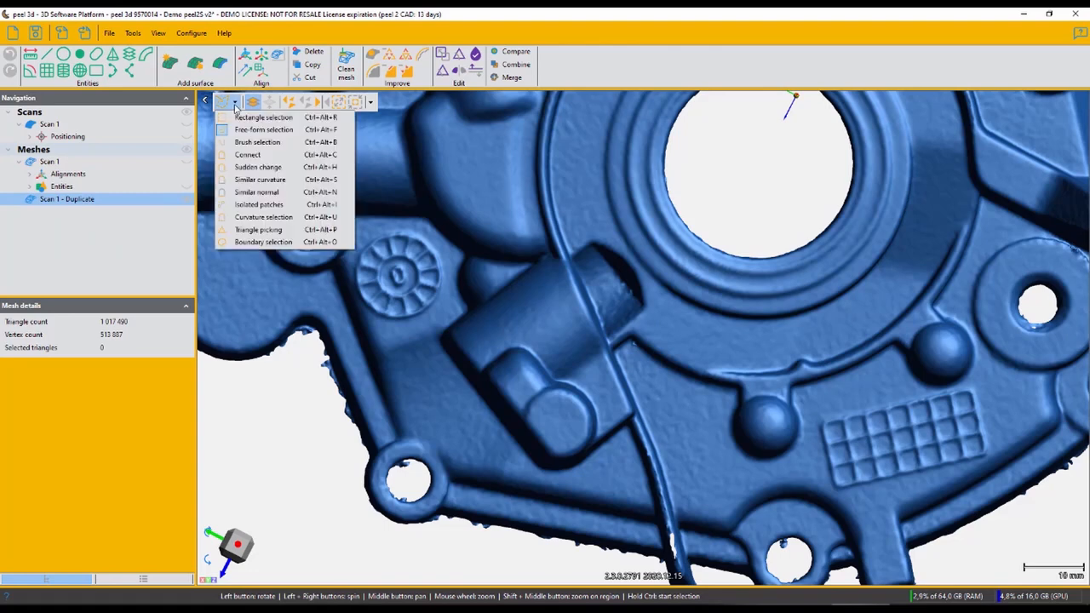
pyautogui.click(263, 129)
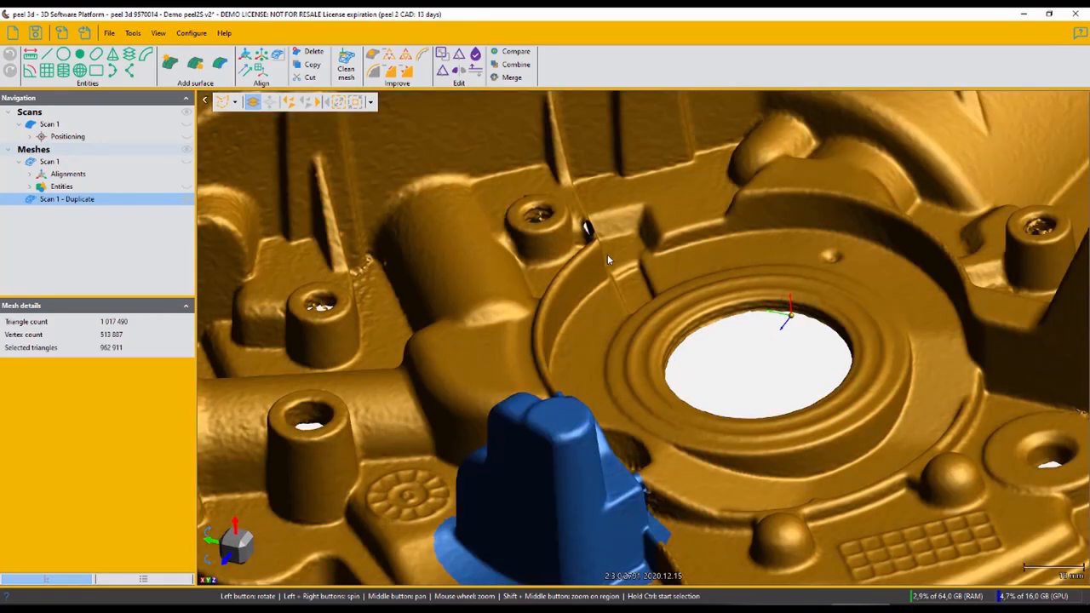
pyautogui.click(238, 102)
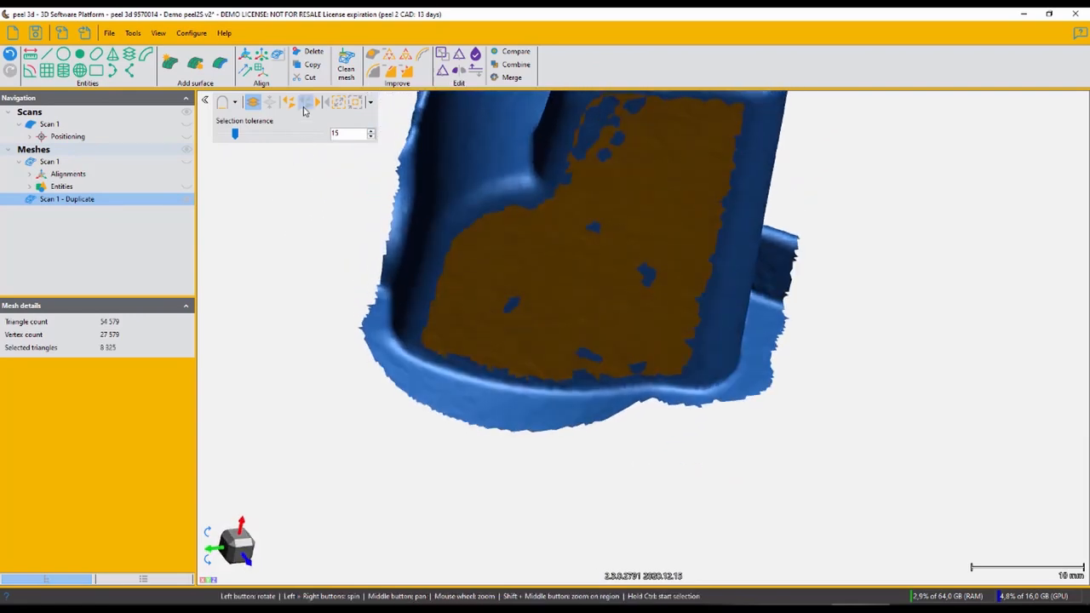
# Raise selection tolerance to 75 and select the ragged rim beneath the boss for removal
pyautogui.moveTo(235, 133); pyautogui.dragTo(295, 132)
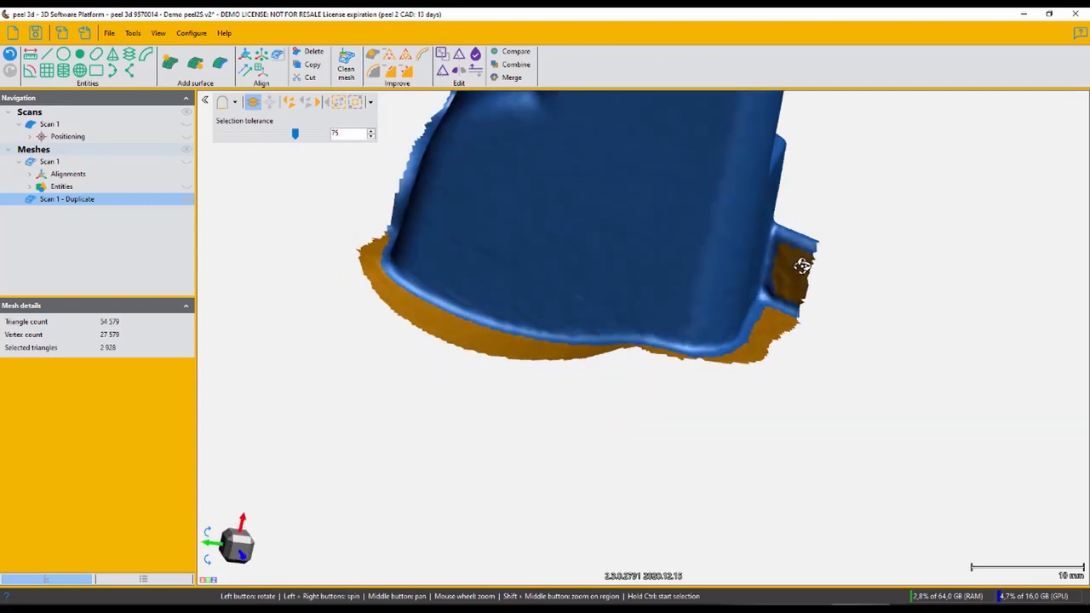
pyautogui.moveTo(804, 264); pyautogui.dragTo(641, 535)
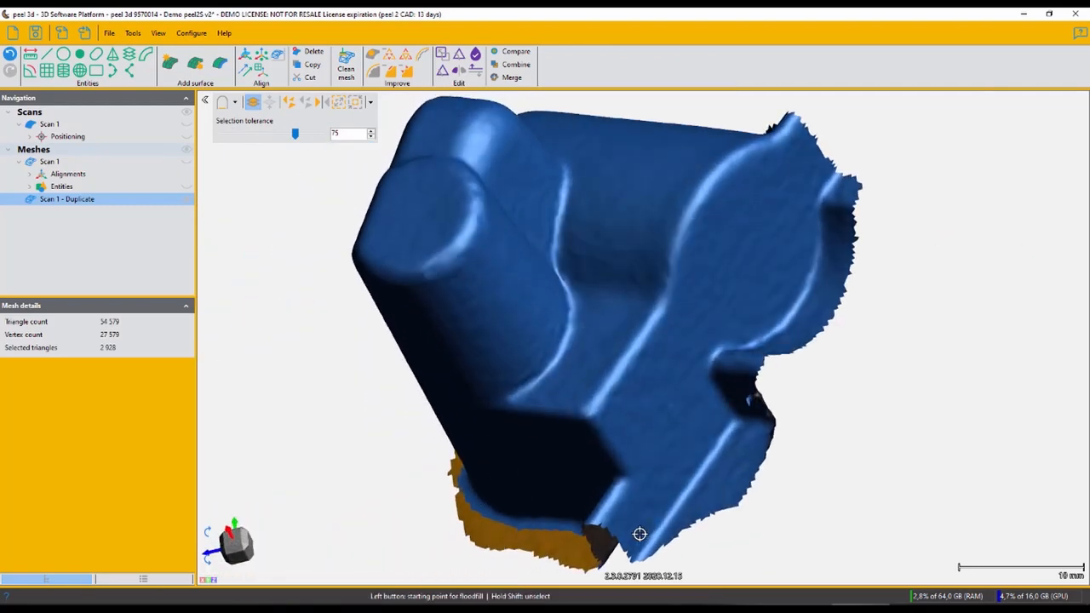
pyautogui.moveTo(640, 535); pyautogui.dragTo(725, 405)
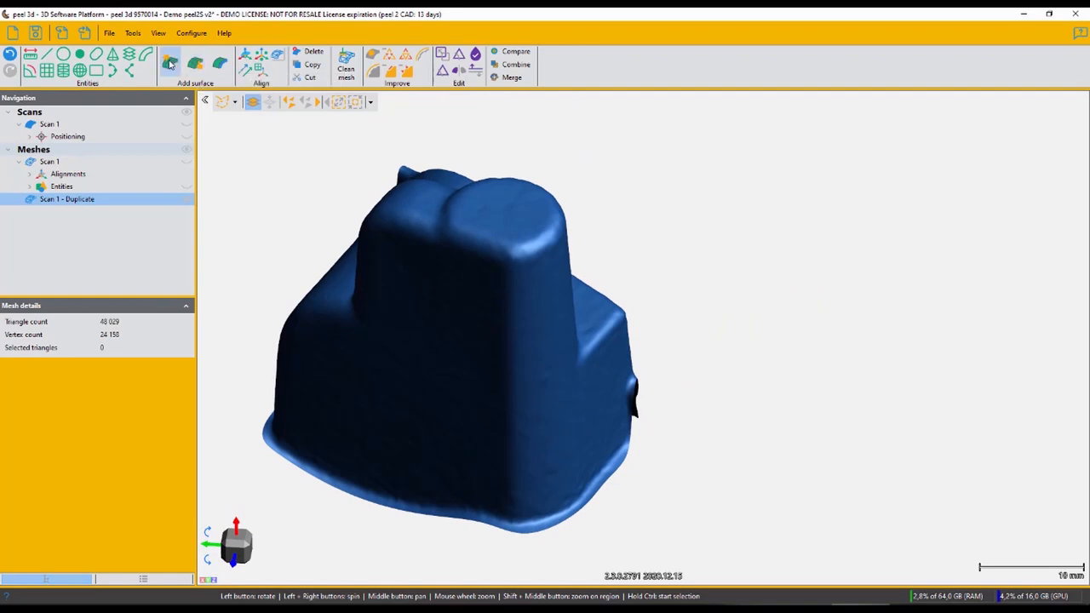
# Create a freeform surface with 2500 patches and 8 control points over the boss mesh
pyautogui.click(170, 61)
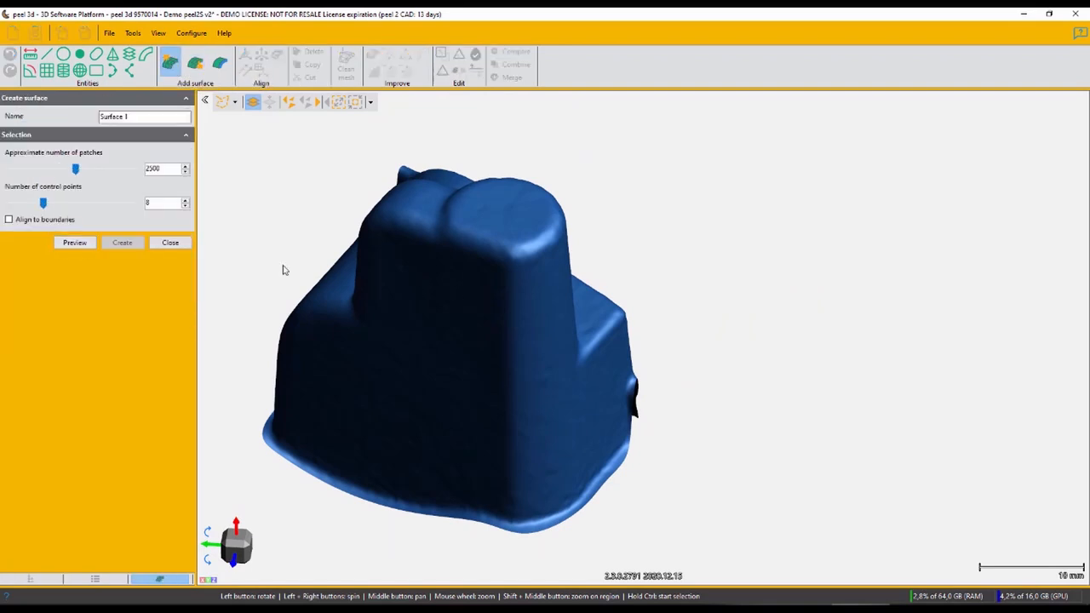
pyautogui.click(75, 242)
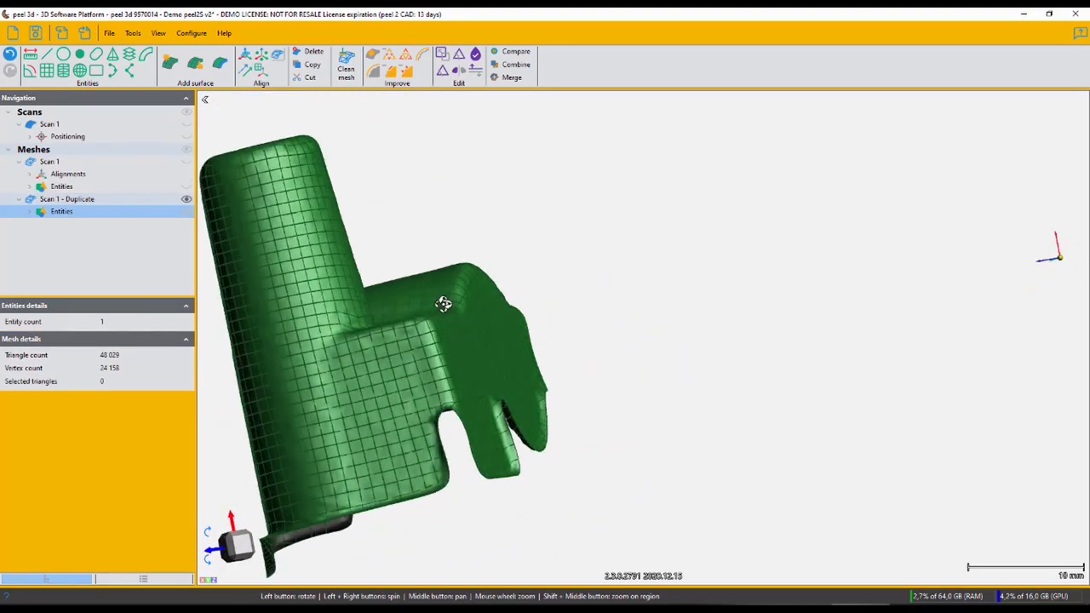
pyautogui.moveTo(443, 305); pyautogui.dragTo(460, 357)
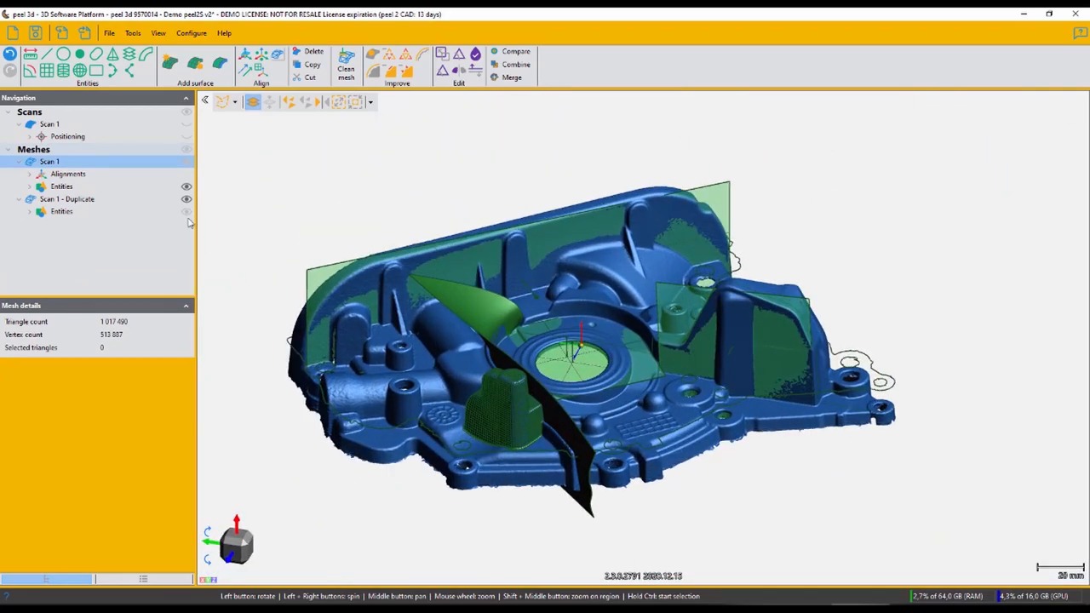
# Switch from Peel 3D to SOLIDWORKS with a new blank part open
pyautogui.click(62, 185)
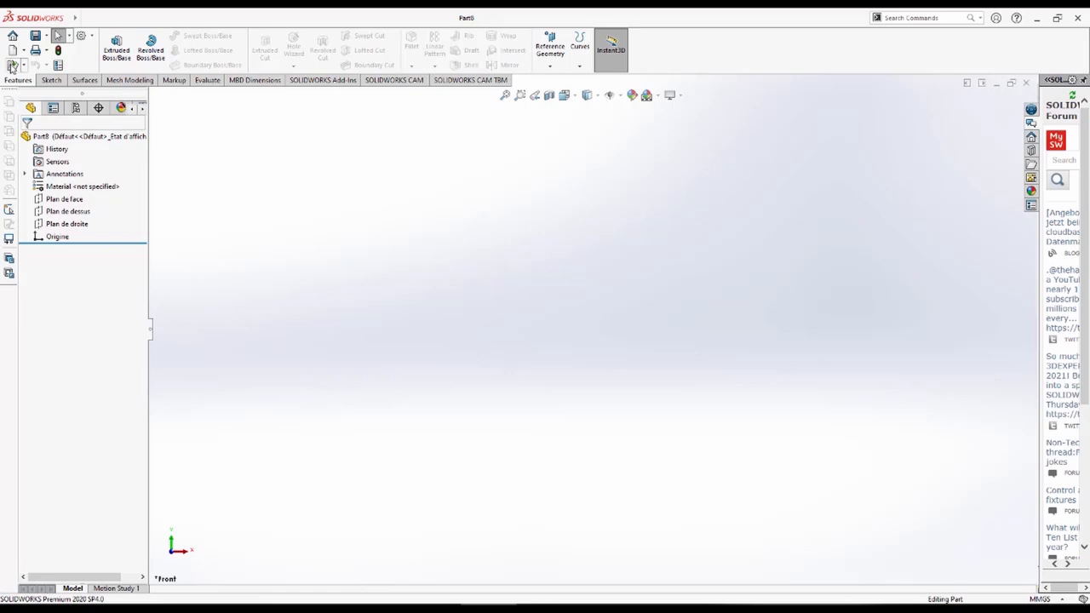
# Open Mesh.stl so the housing scan appears as a graphics body in the part
pyautogui.click(14, 34)
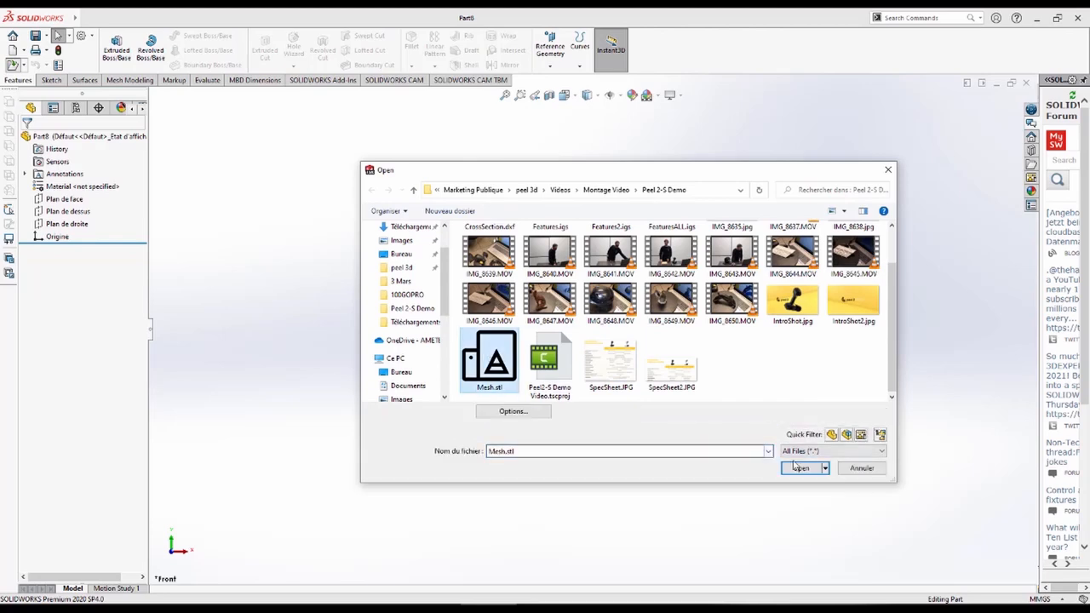
pyautogui.click(799, 466)
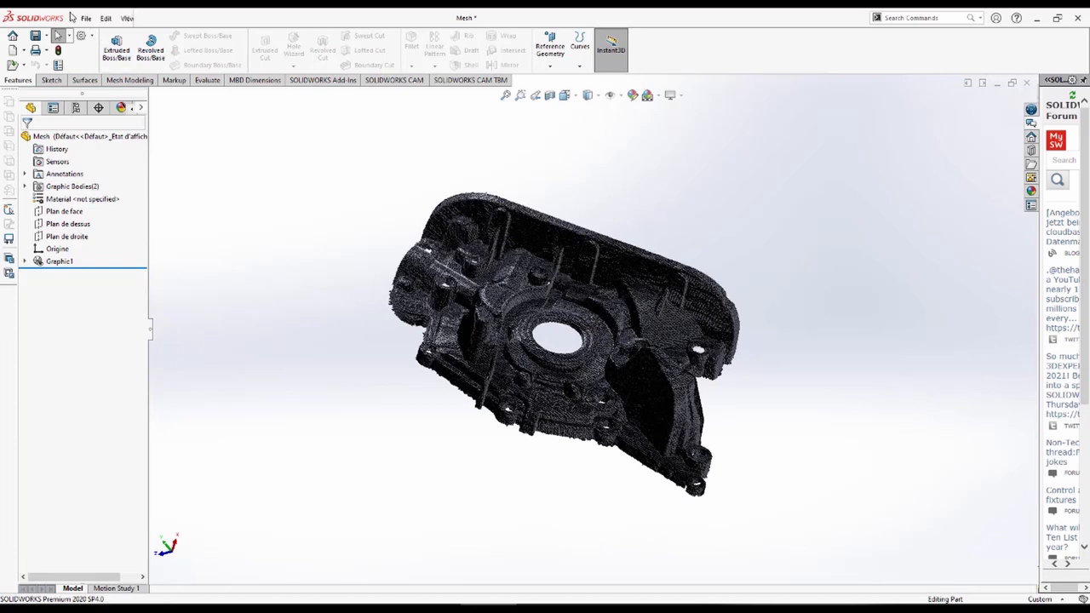
pyautogui.click(151, 17)
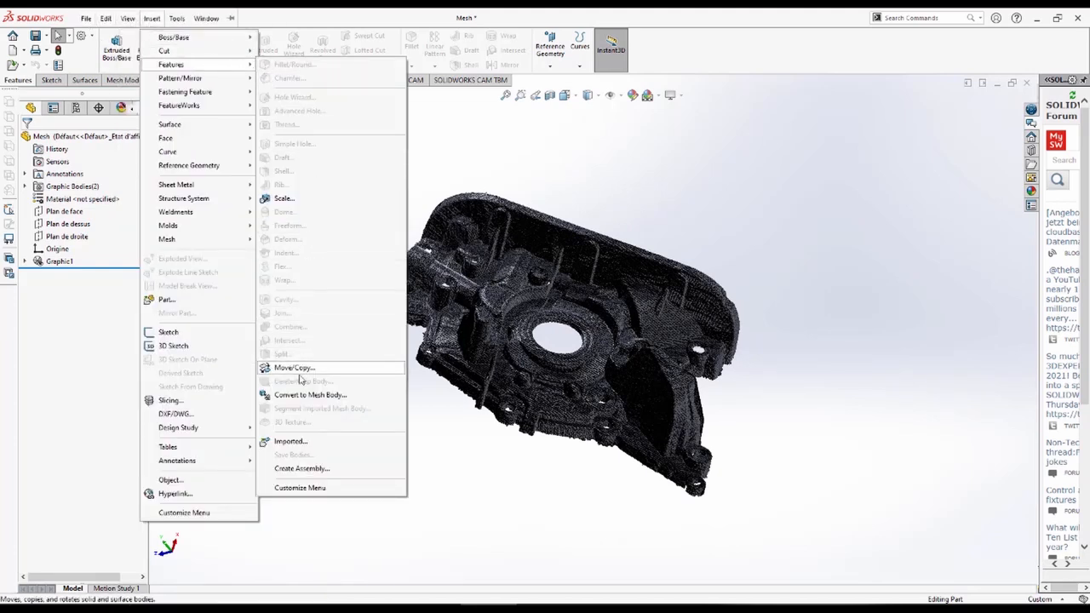
# Import FeaturesALL.igs (file type All Files), adding surfaces, solids and sketches to the part
pyautogui.click(290, 441)
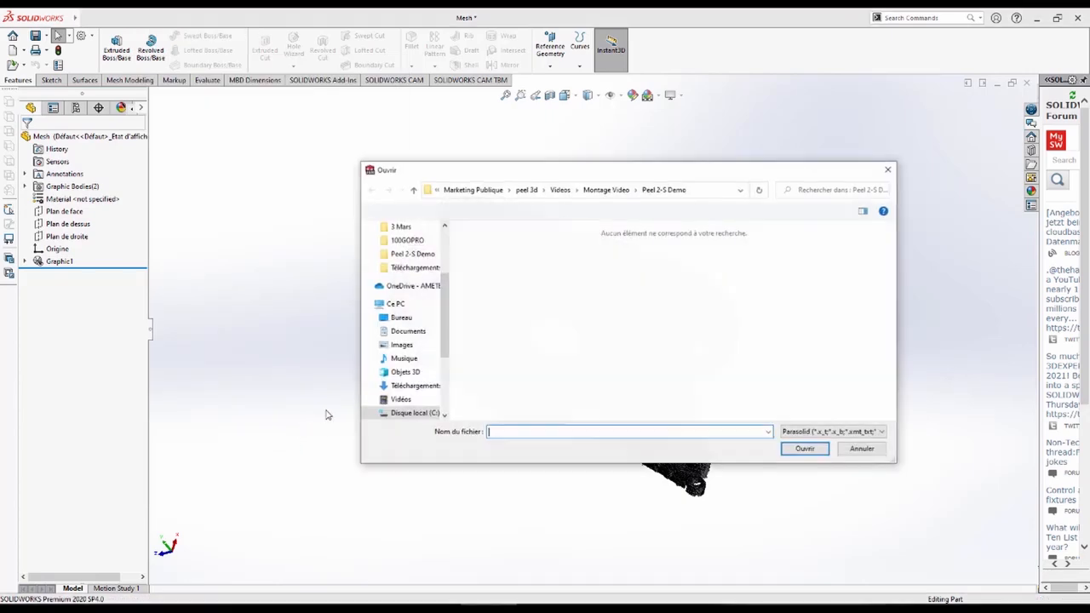
pyautogui.click(831, 431)
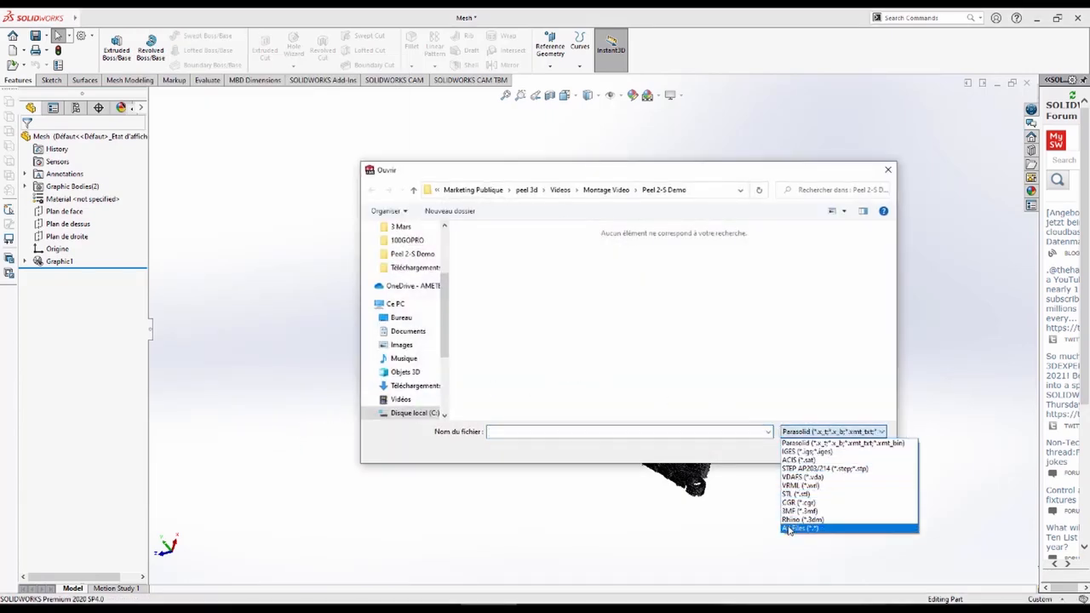
pyautogui.click(800, 528)
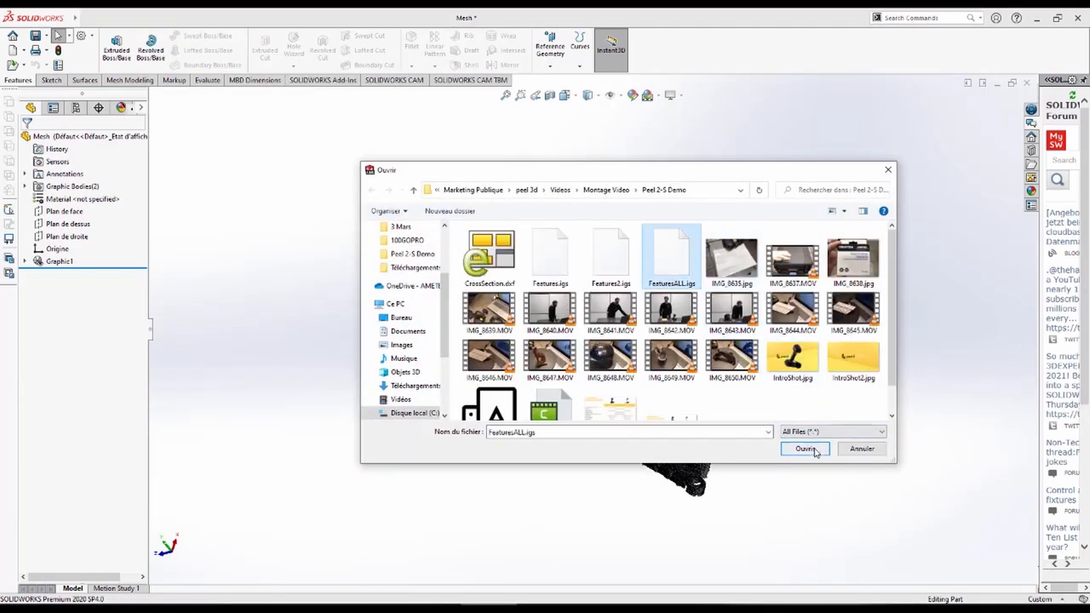
pyautogui.click(804, 450)
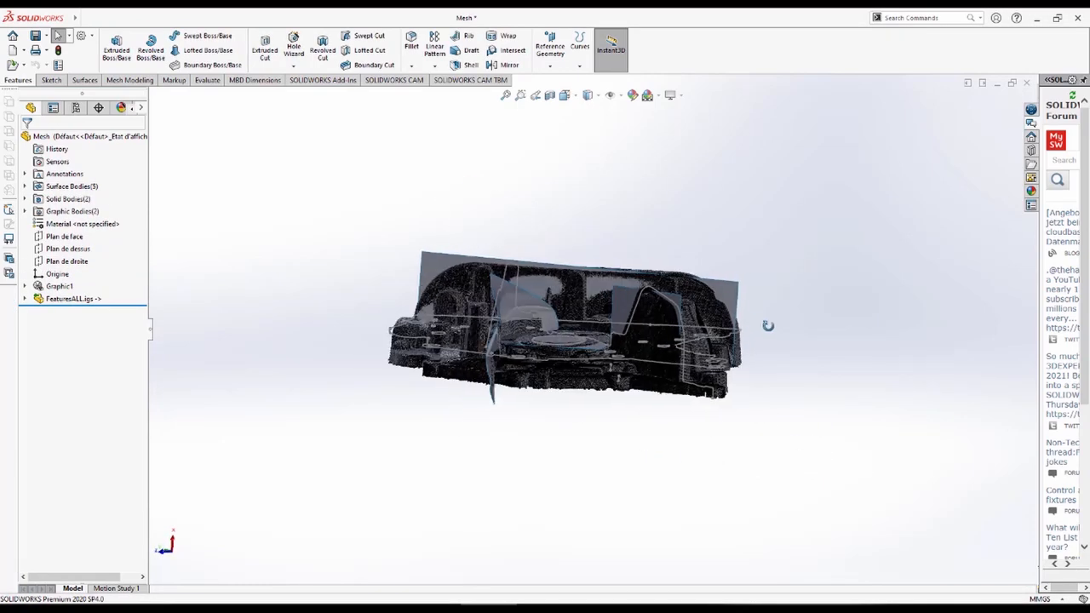
# Hide the scanned mesh body Graphics1
pyautogui.rightClick(54, 286)
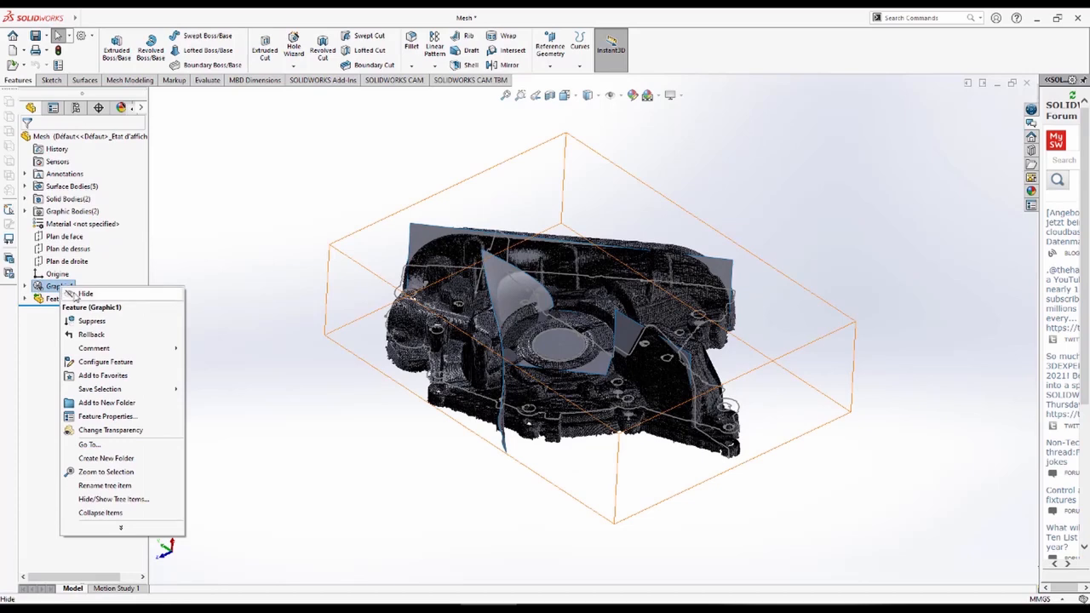
pyautogui.click(85, 292)
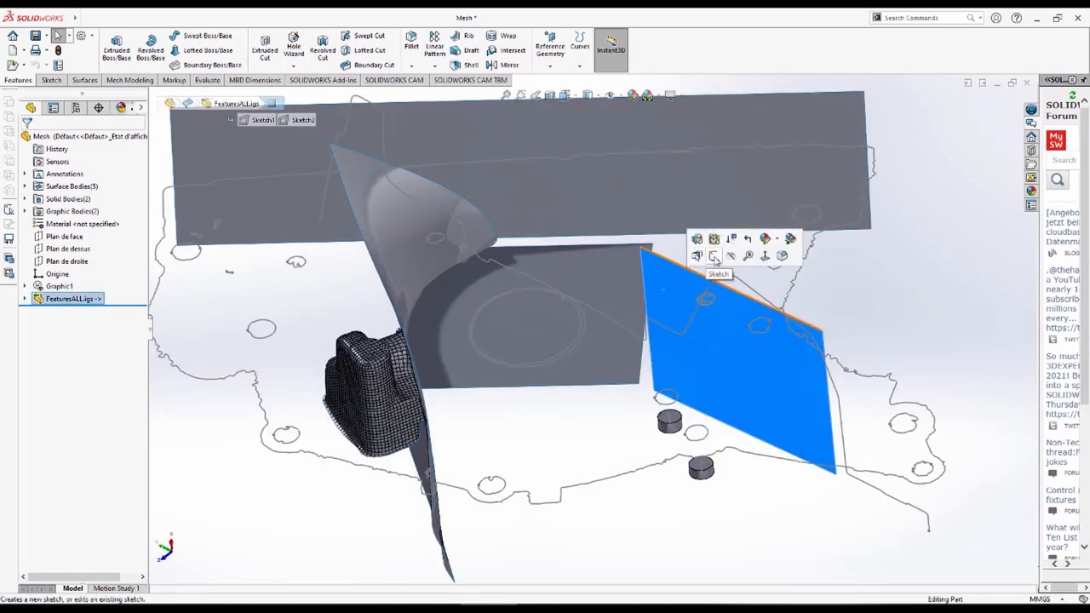
# Start a sketch on the blue planar surface, then show Graphics1 again beneath the curves
pyautogui.click(713, 255)
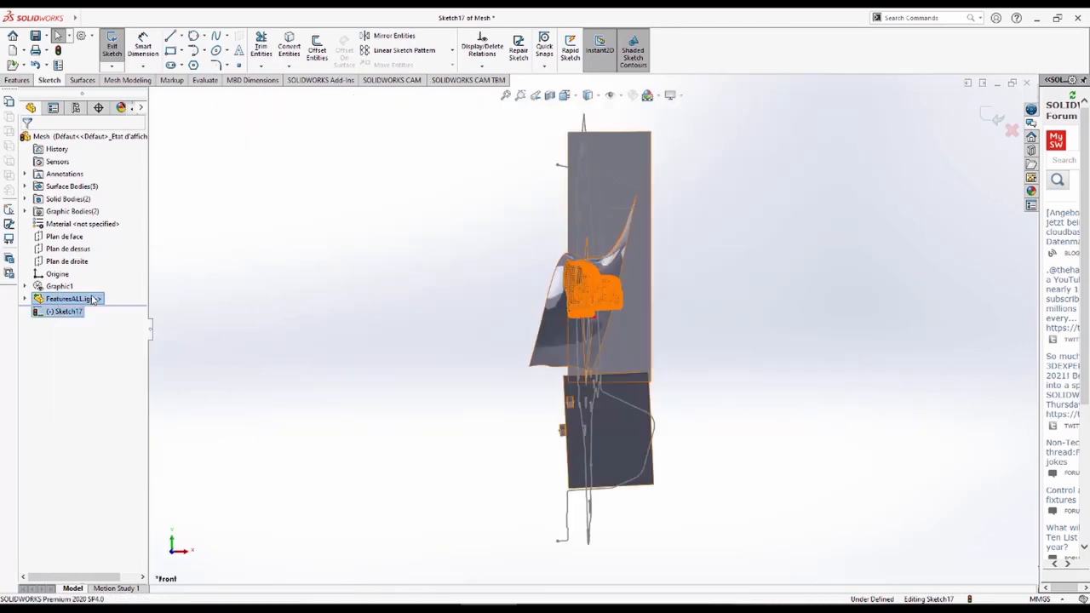
pyautogui.rightClick(68, 298)
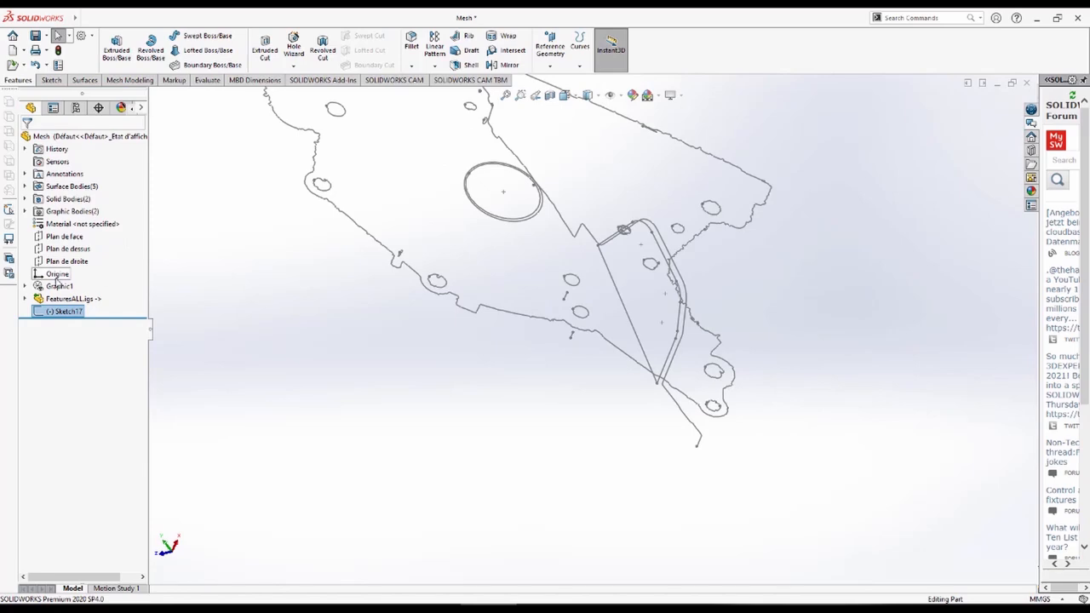
pyautogui.click(60, 286)
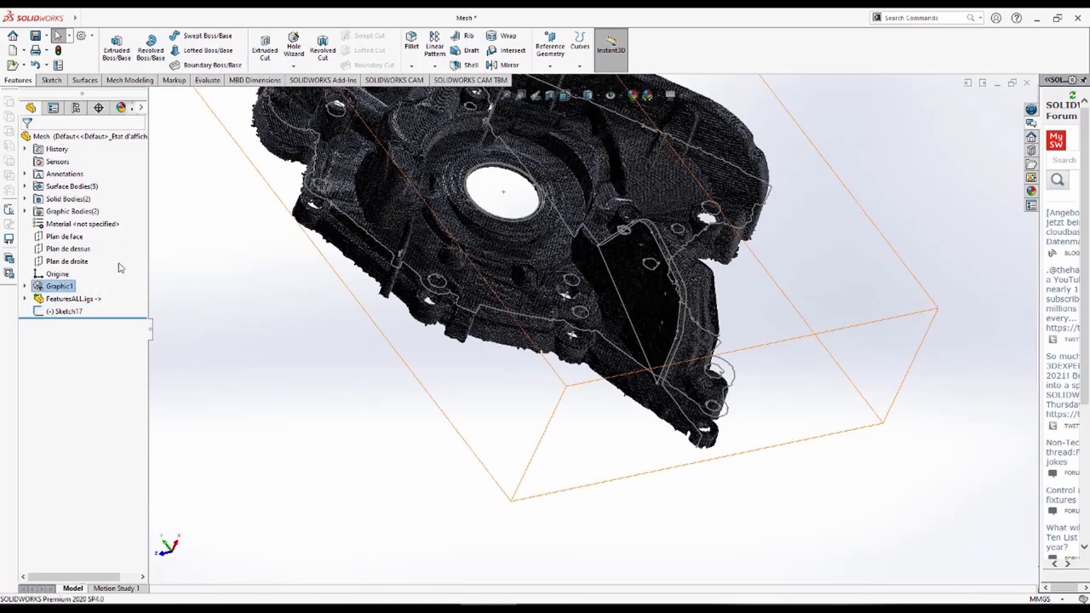